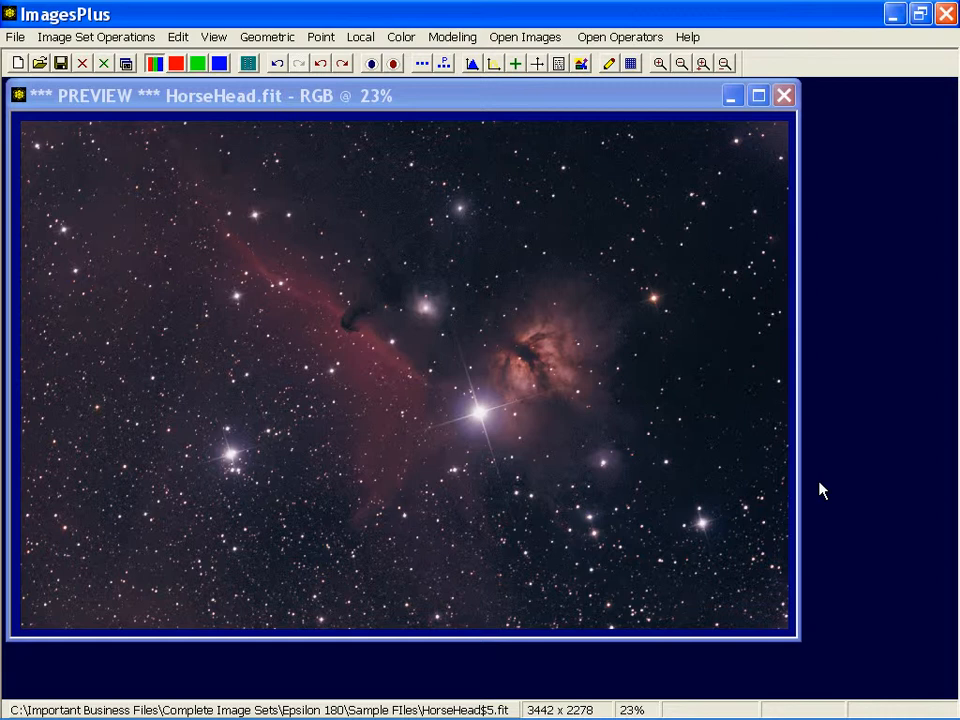
mouse_move(792, 196)
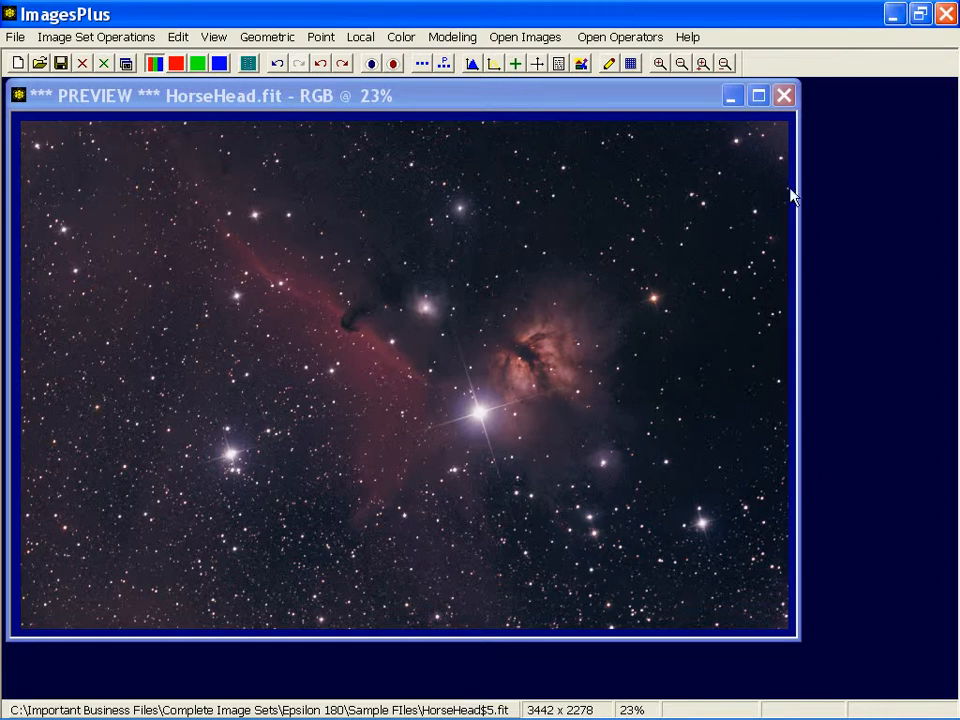
mouse_move(600, 70)
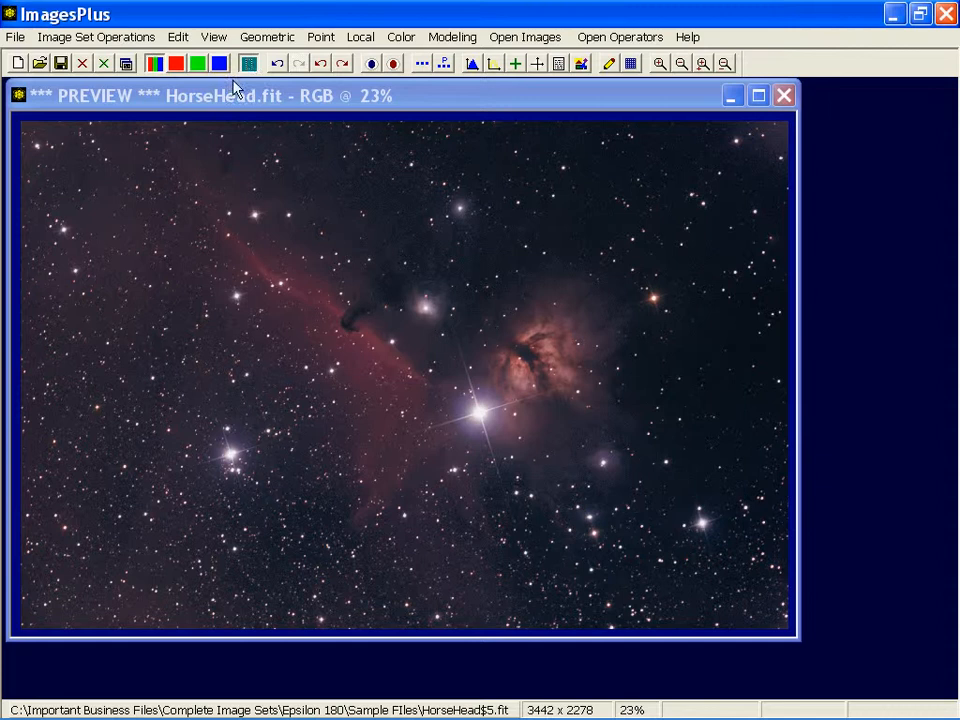
Drag a selection around the horsehead in HorseHead.fit to copy it into a new preview image
left_click_drag(328, 290, 392, 350)
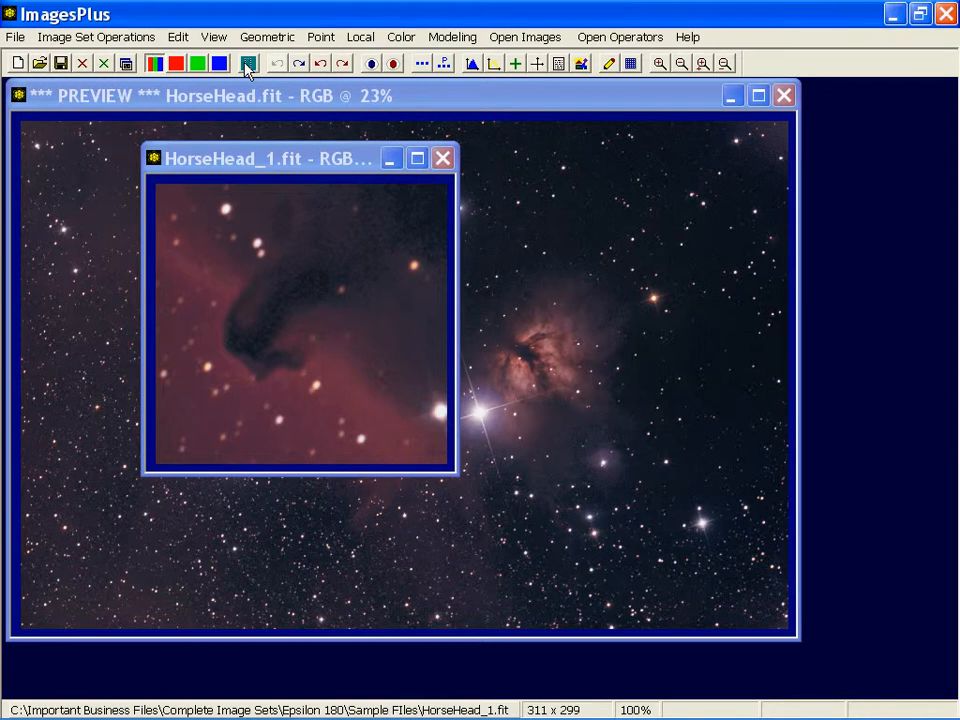
mouse_move(336, 72)
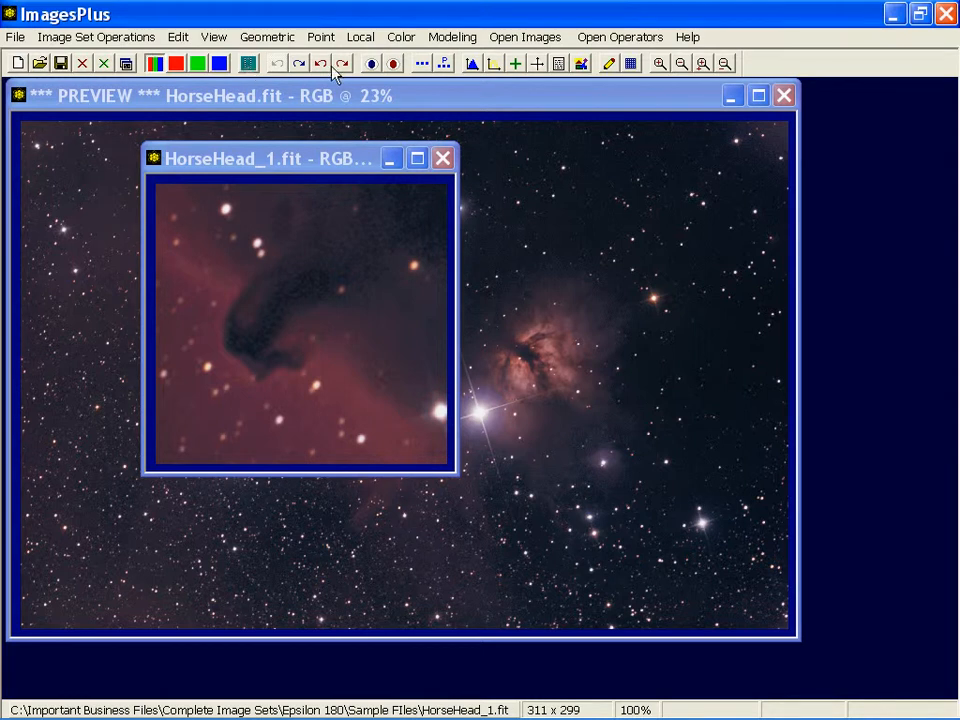
mouse_move(340, 62)
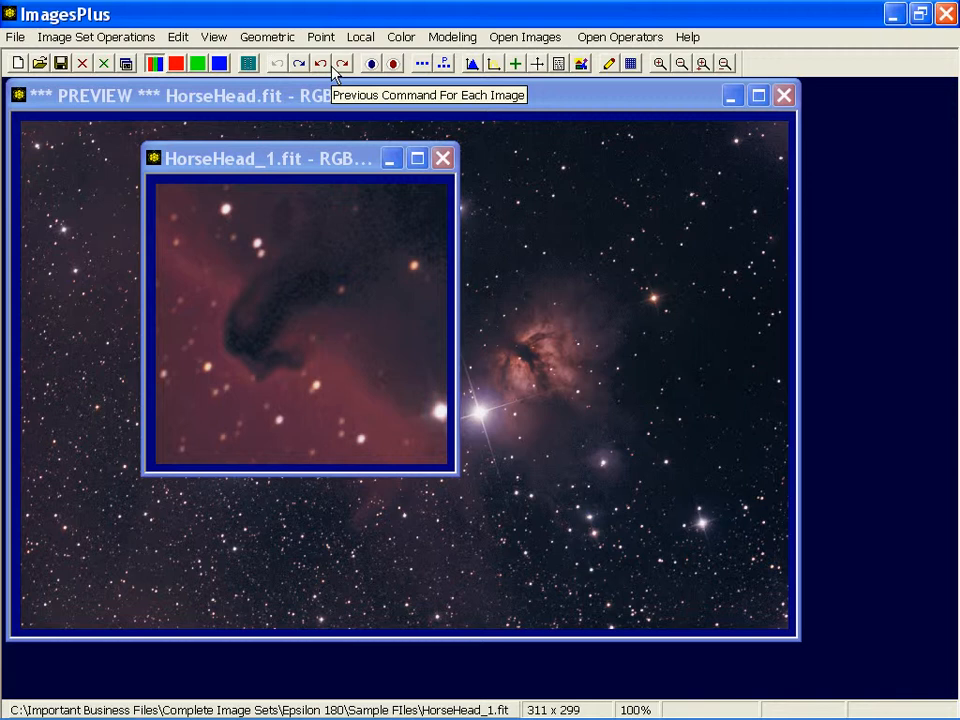
Start the Star Size and Halo Reduction tool from the Point menu on the crop
left_click(320, 36)
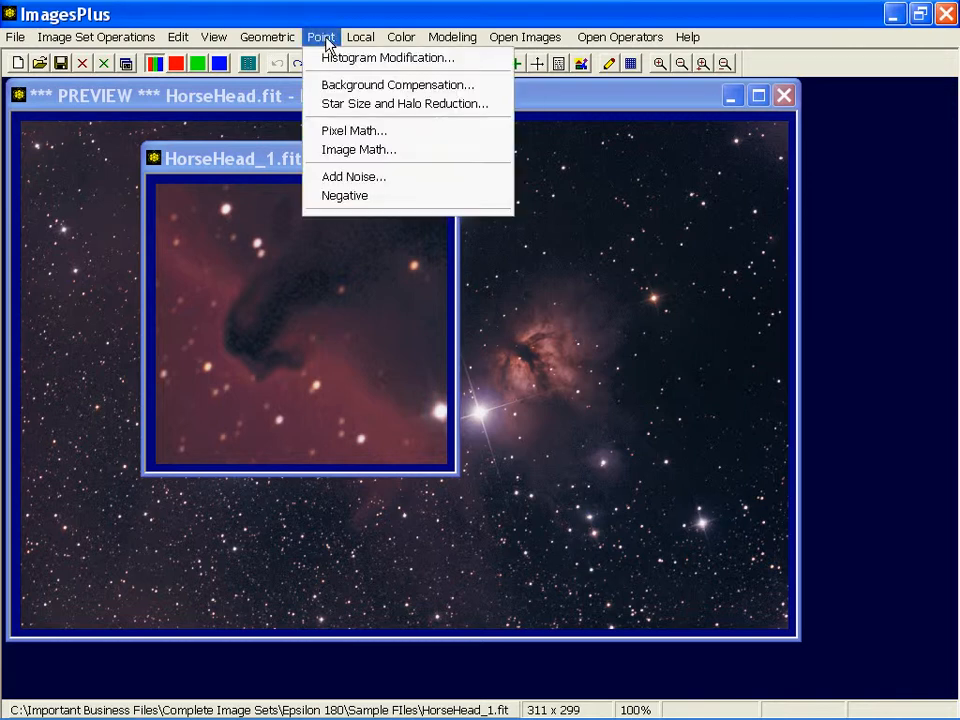
left_click(404, 104)
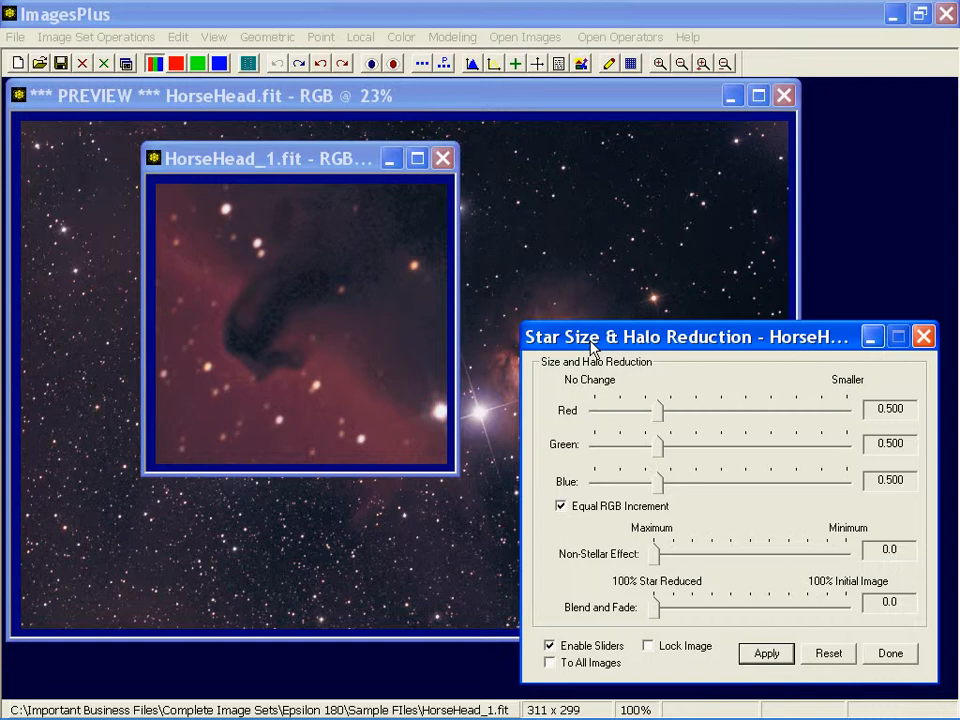
mouse_move(688, 470)
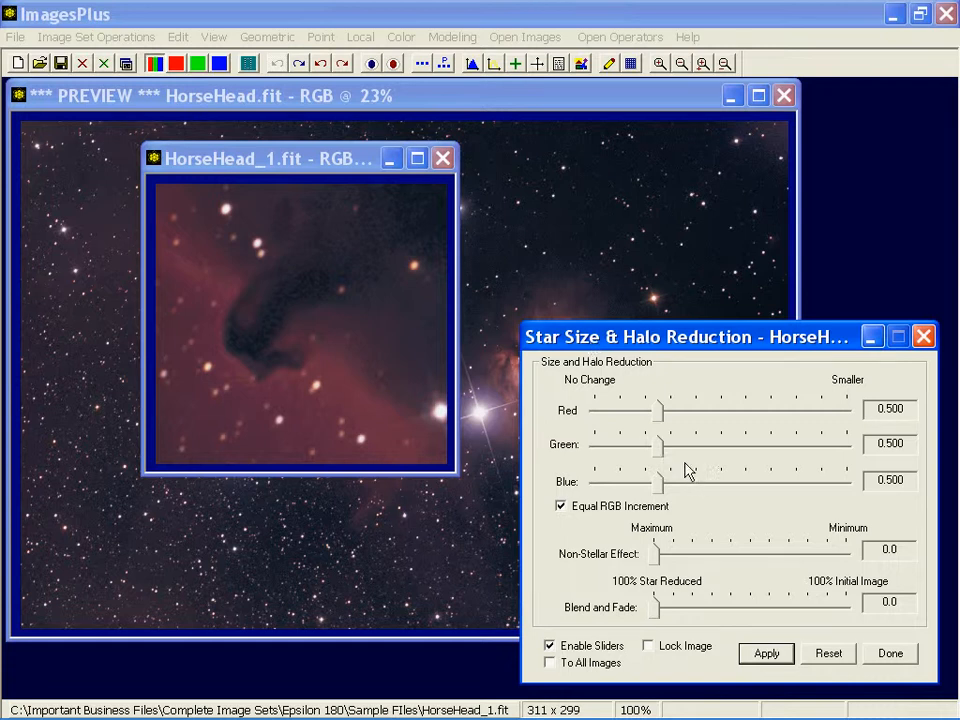
Adjust the equal RGB star reduction slider back and forth, settling near 0.907
left_click_drag(658, 444, 668, 444)
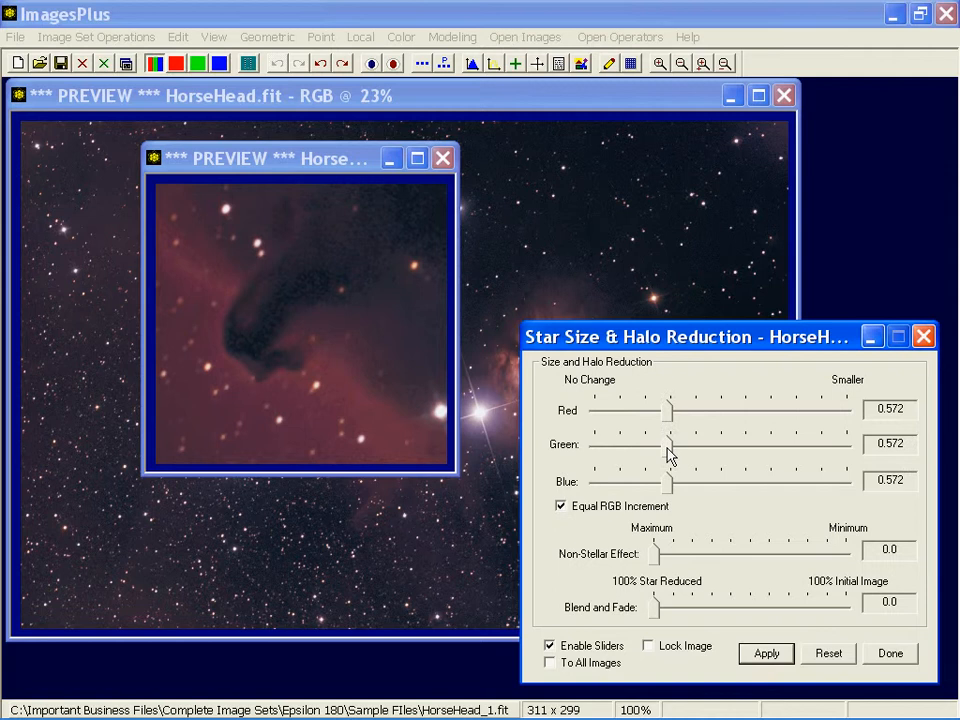
left_click_drag(670, 444, 684, 444)
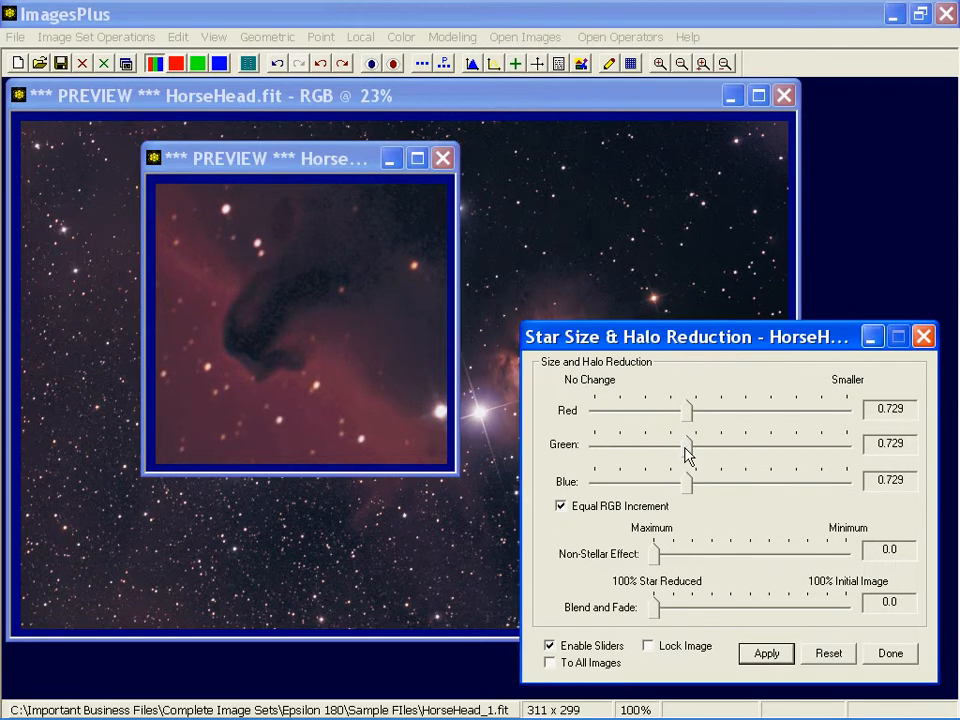
left_click_drag(684, 444, 710, 444)
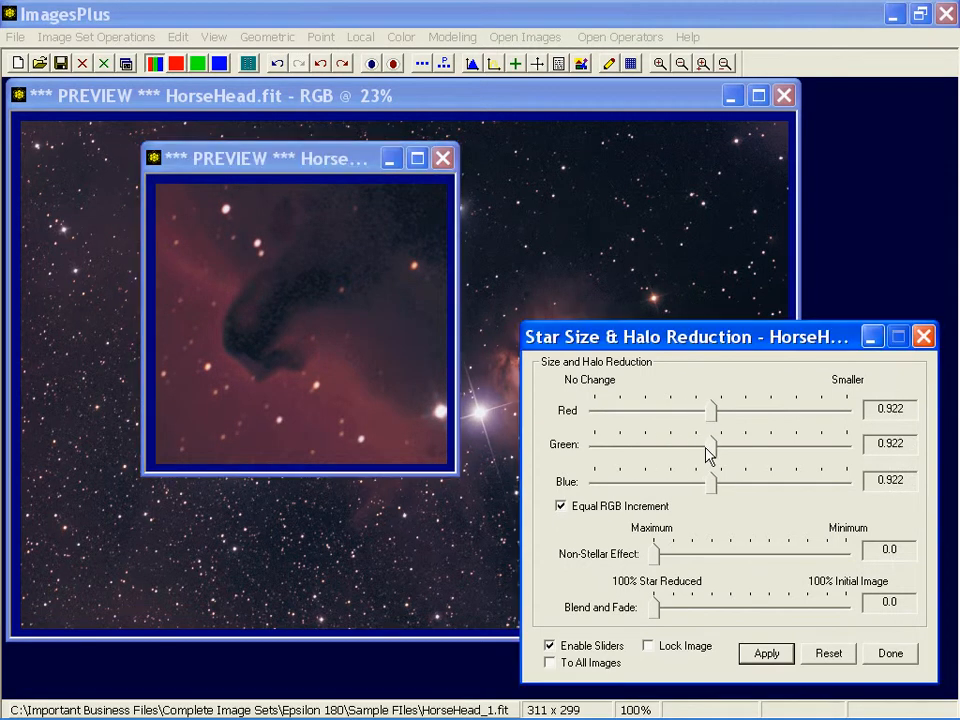
left_click_drag(710, 444, 722, 444)
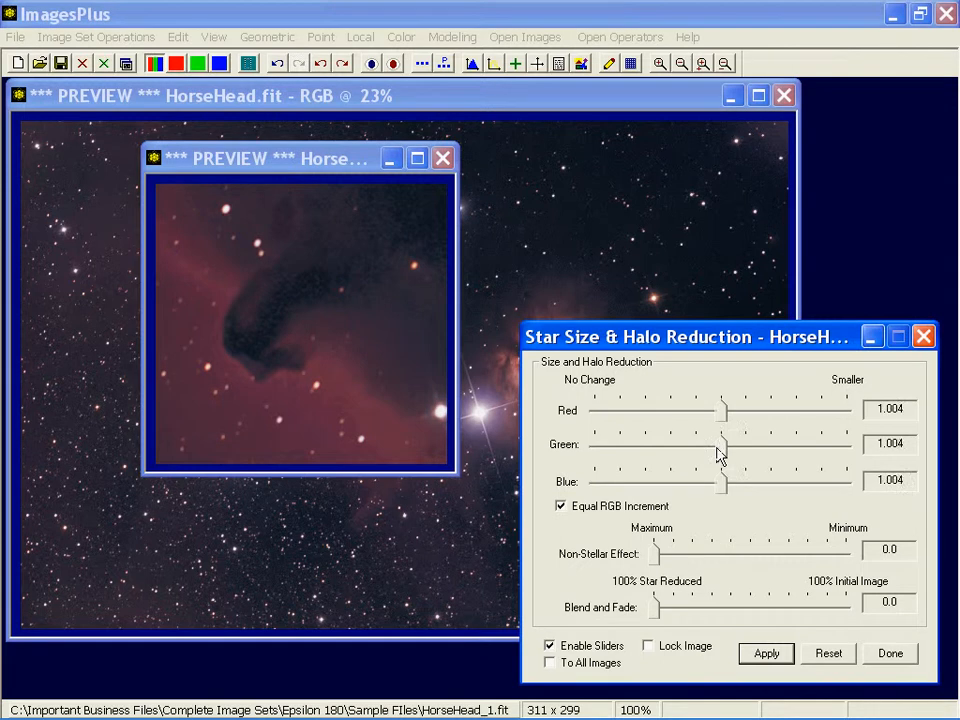
left_click_drag(718, 444, 728, 444)
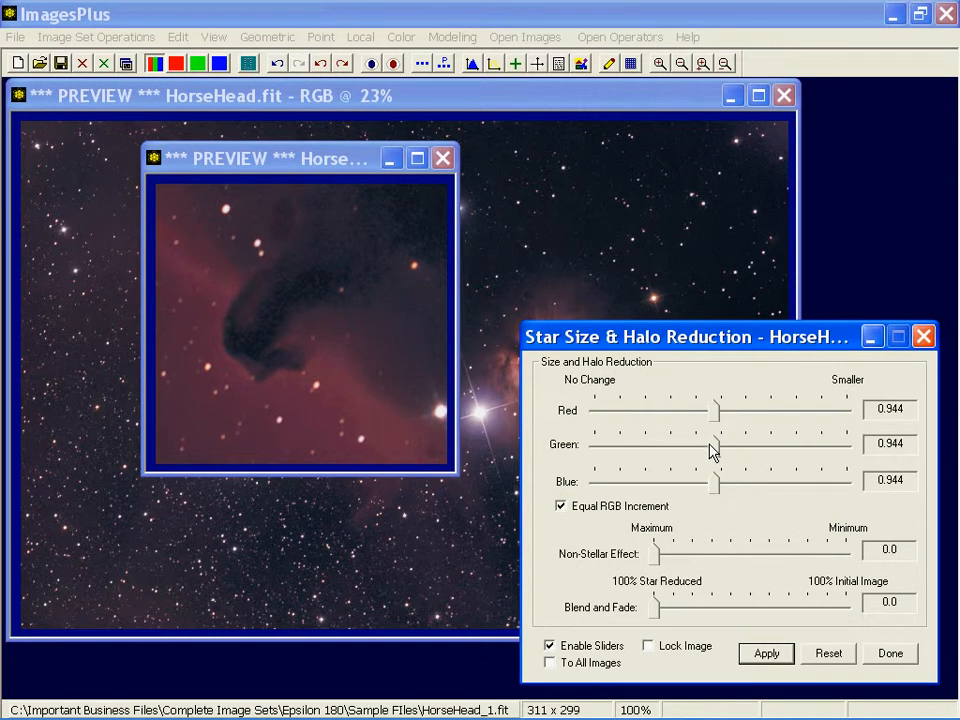
left_click_drag(710, 444, 796, 444)
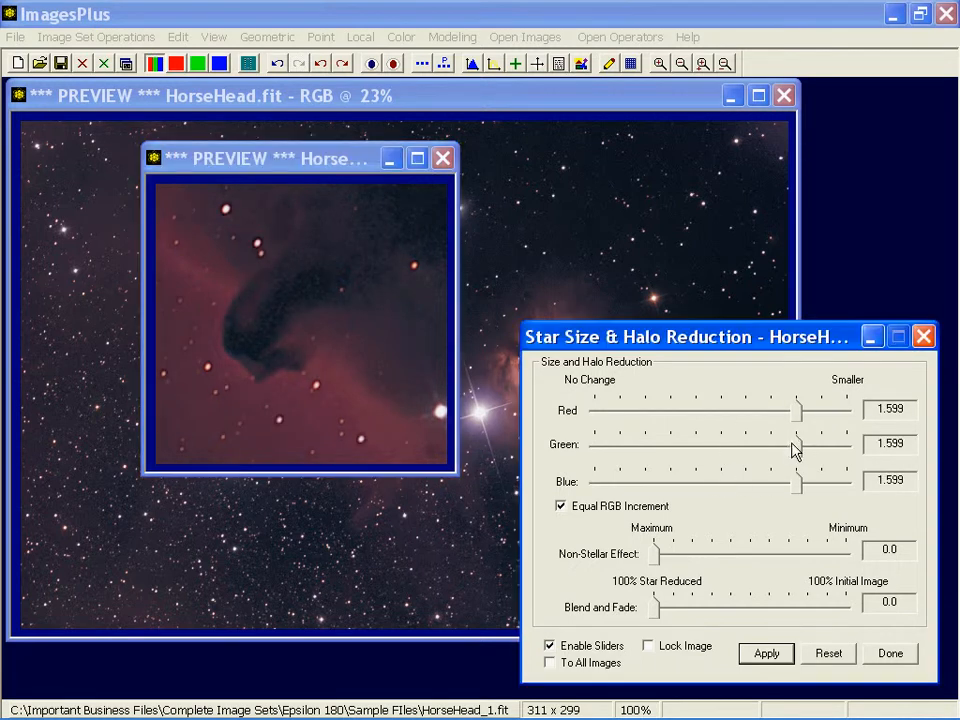
left_click_drag(796, 444, 710, 444)
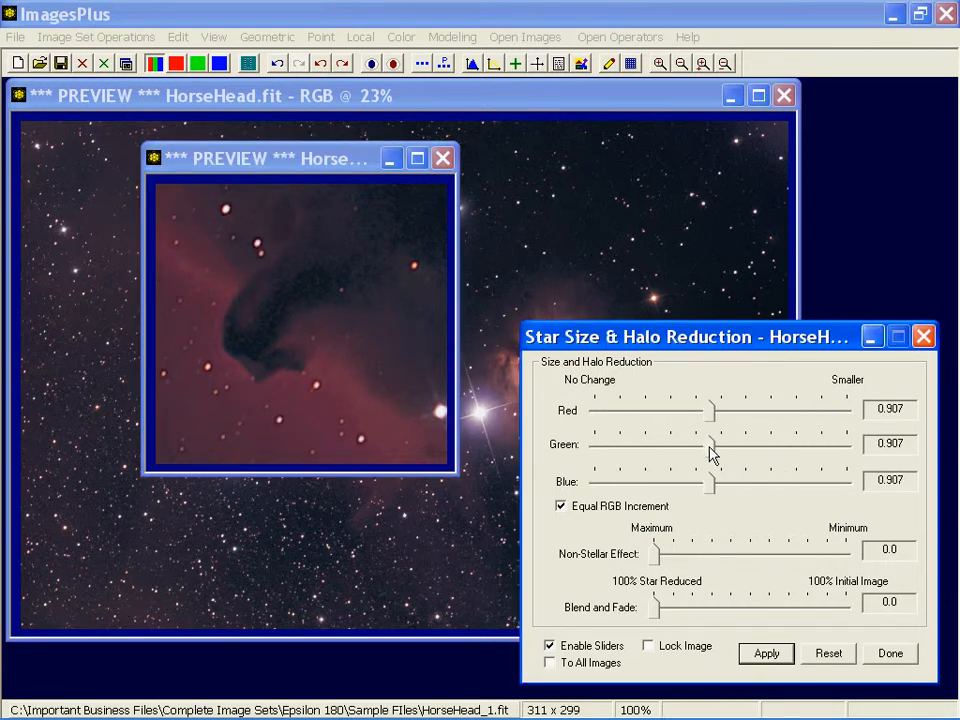
left_click_drag(710, 444, 720, 444)
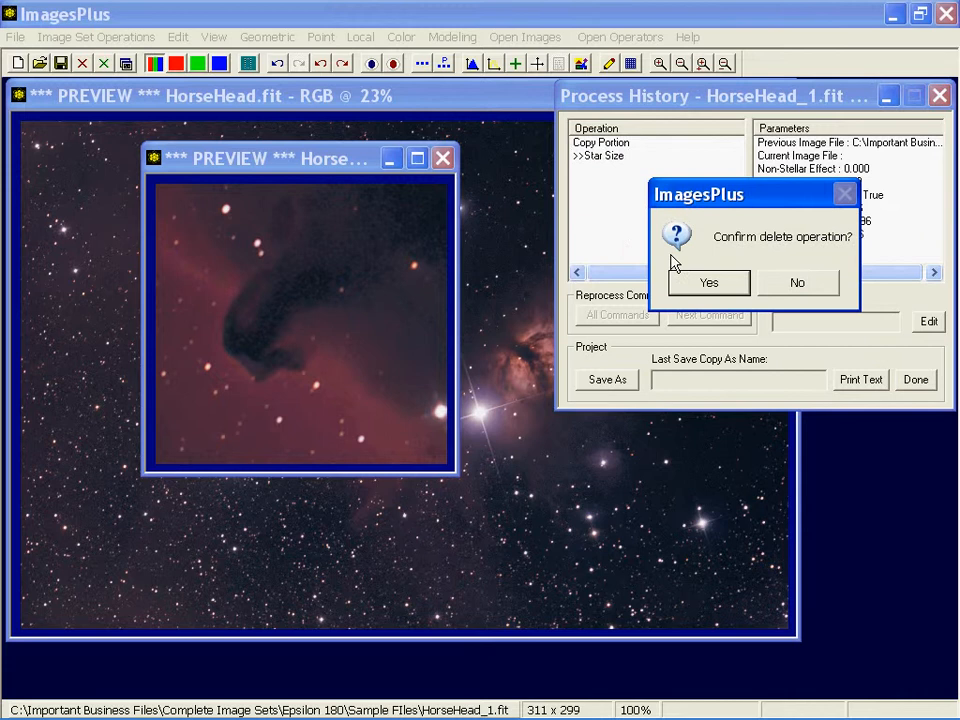
Confirm deleting the Star Size history step and close the Process History window
left_click(708, 282)
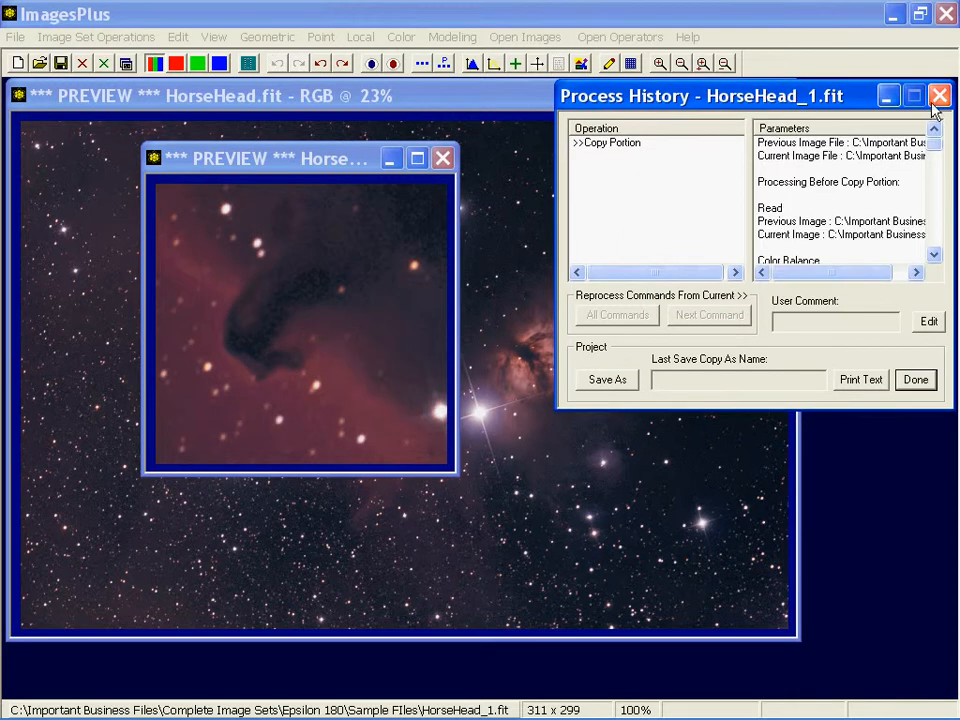
left_click(938, 96)
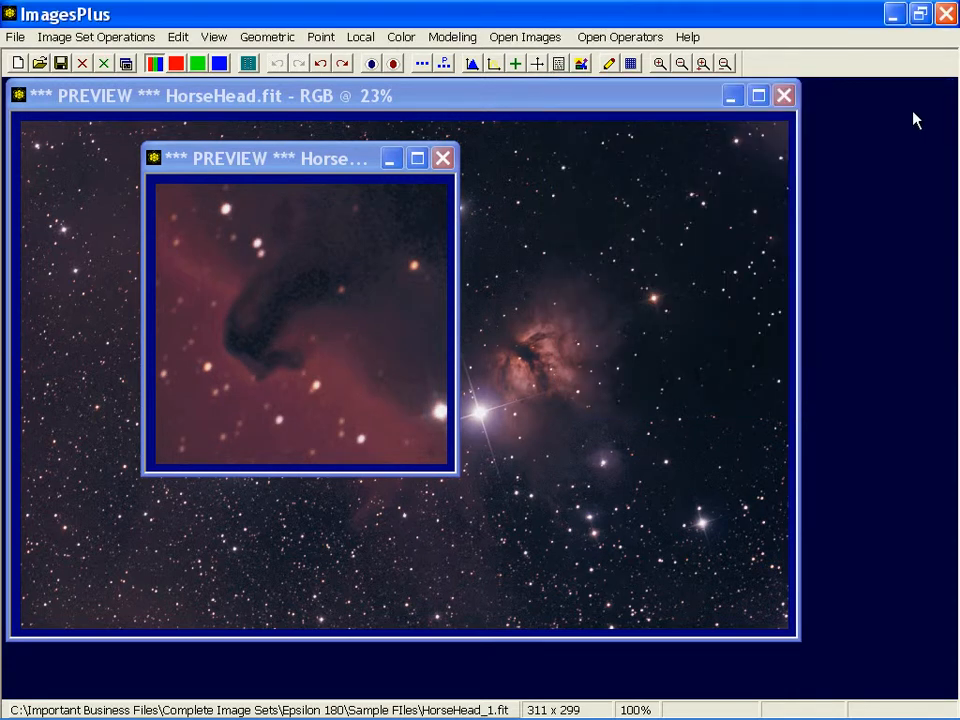
mouse_move(866, 122)
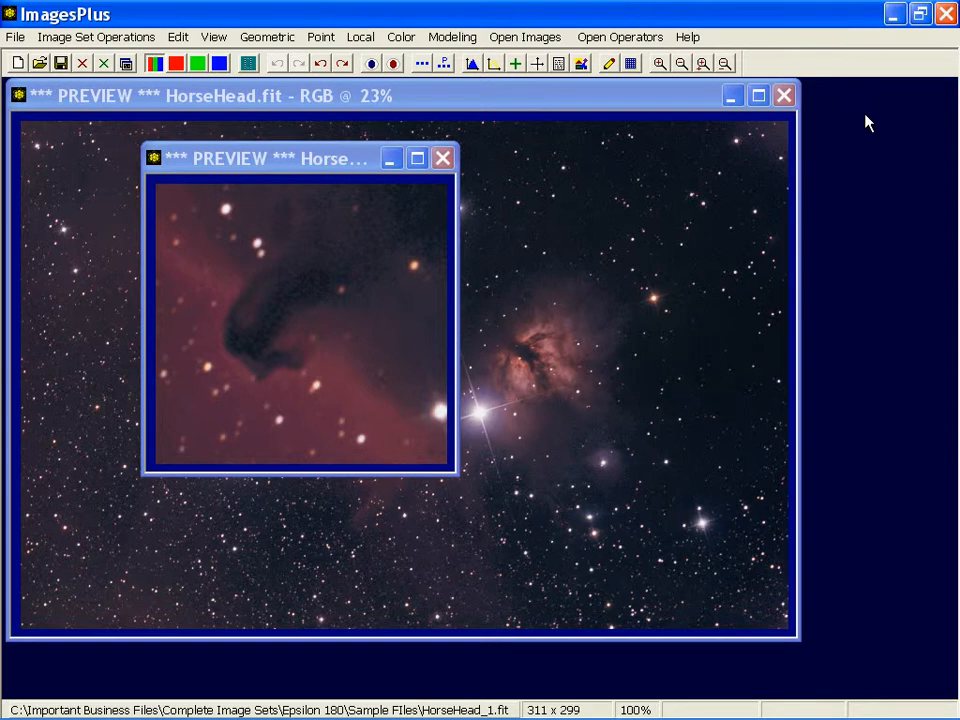
left_click(360, 36)
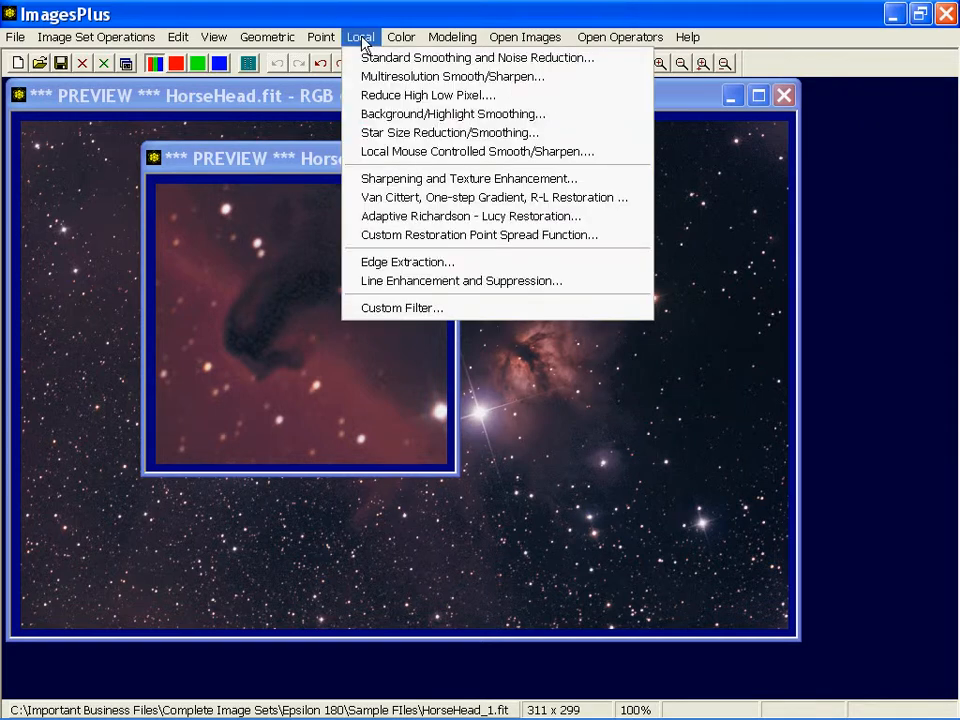
mouse_move(448, 132)
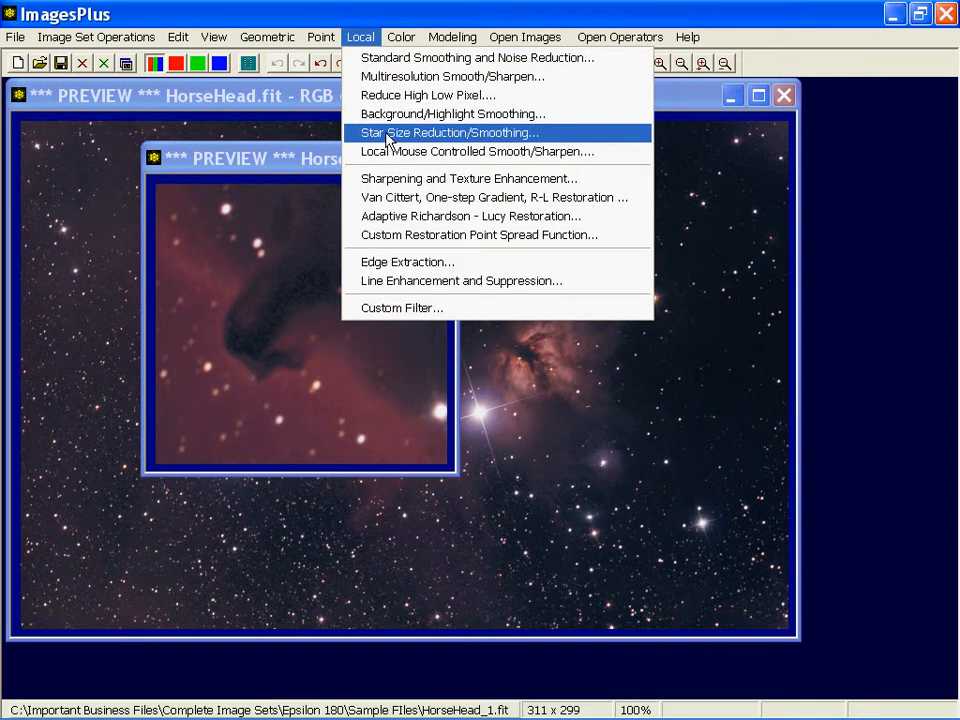
Bring up Star Size Reduction/Smoothing with a 9x9 window and strength 9
left_click(452, 132)
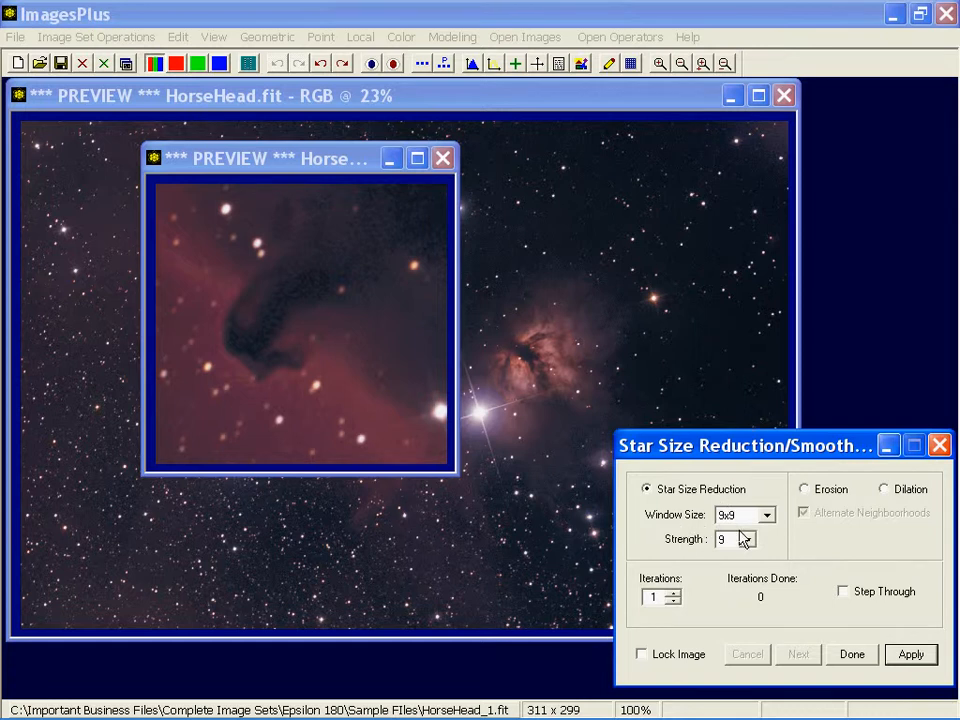
mouse_move(738, 538)
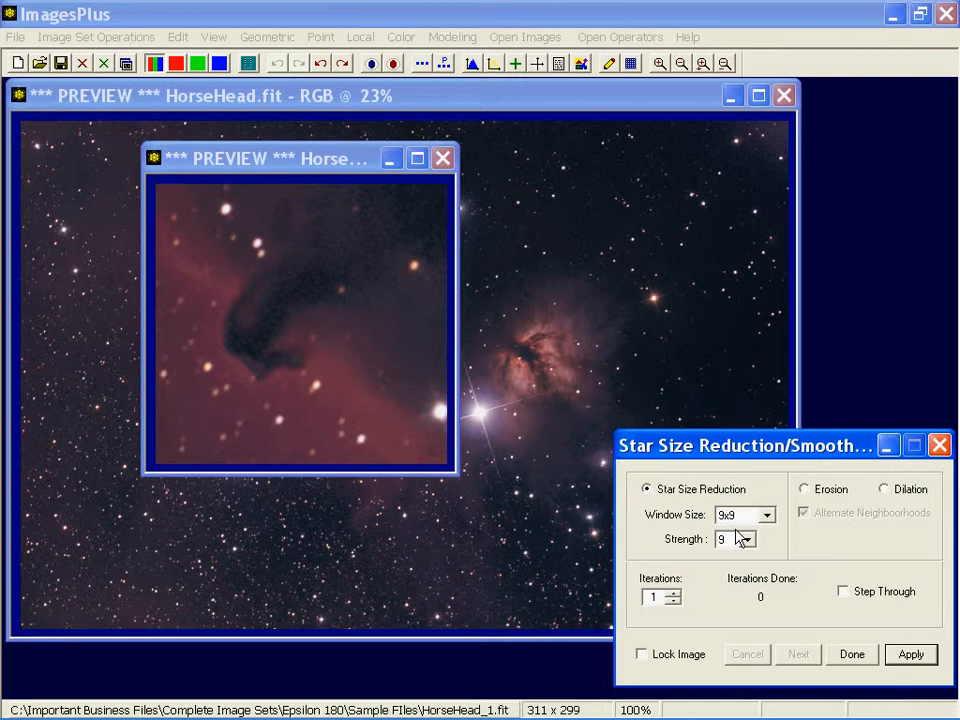
mouse_move(688, 560)
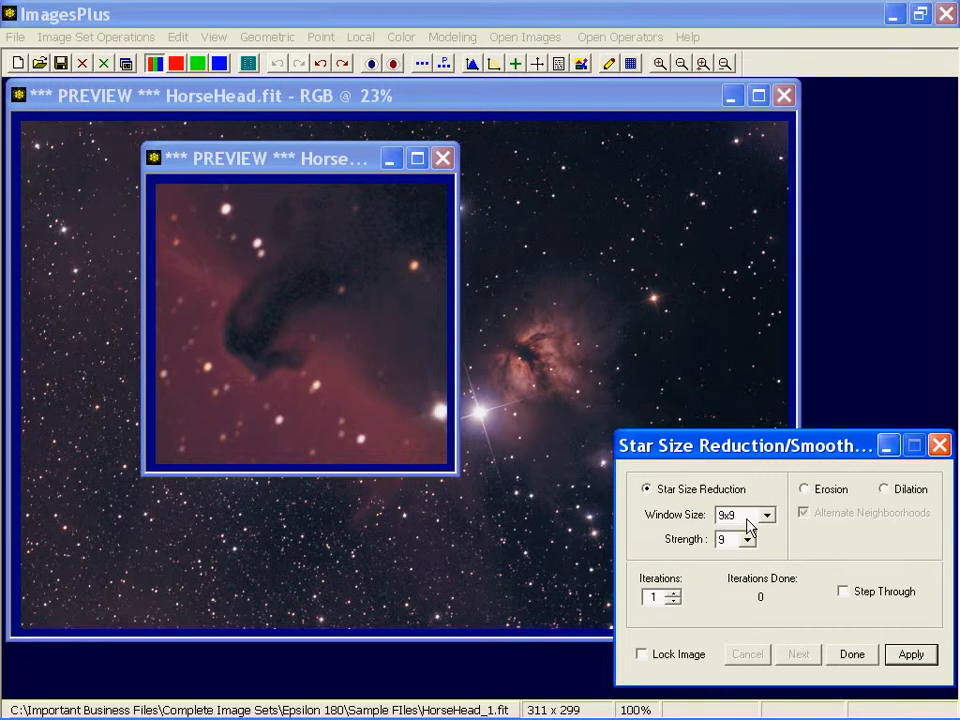
mouse_move(740, 544)
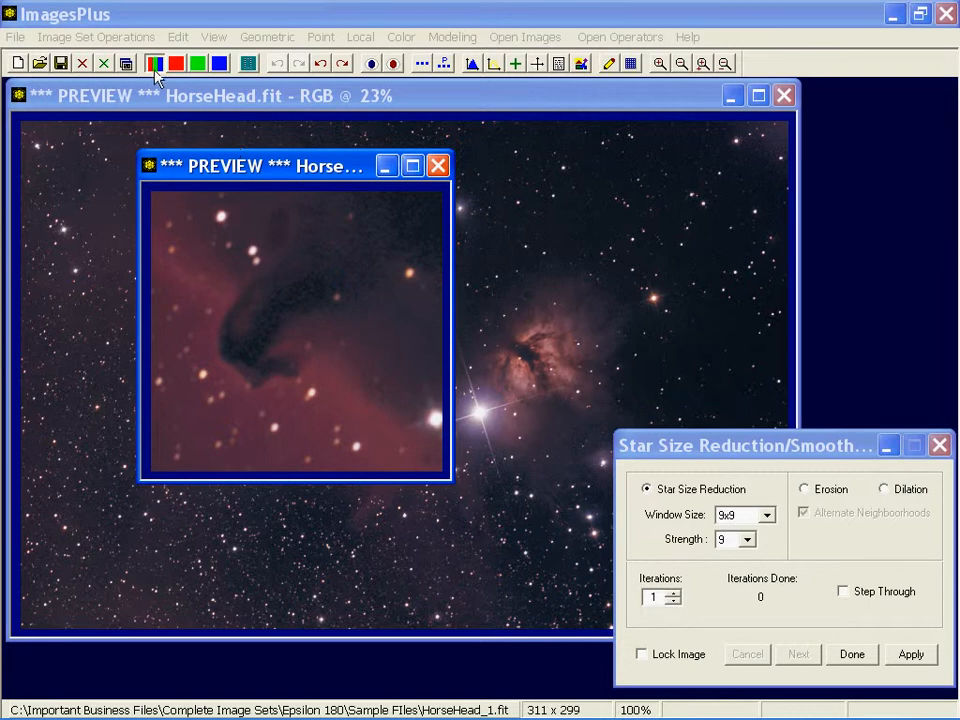
mouse_move(156, 62)
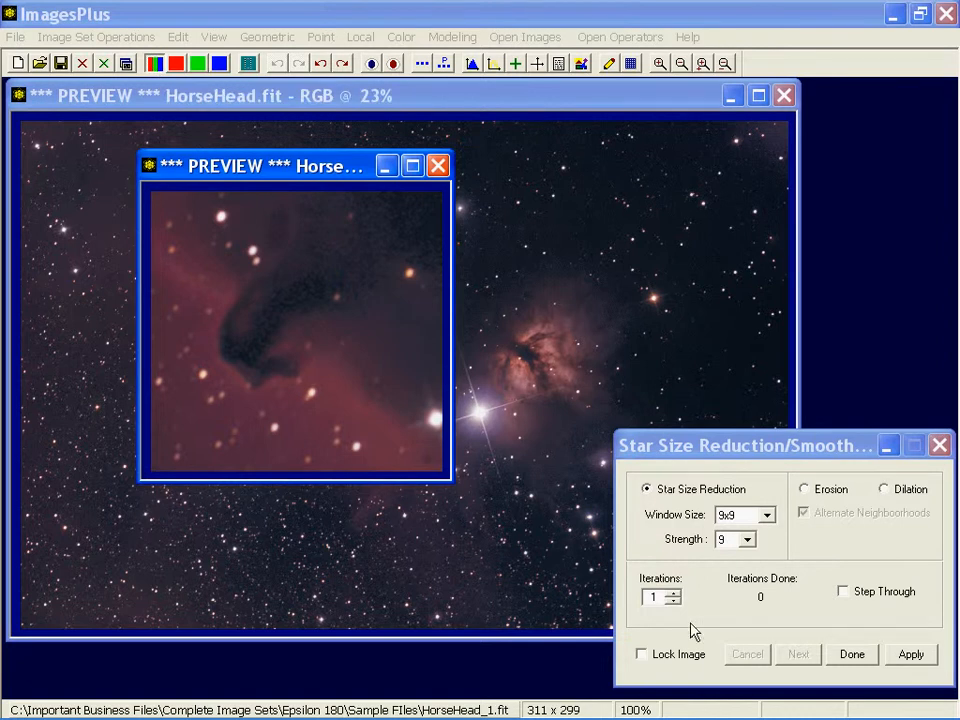
Apply three iterations of 9x9, strength-9 star size reduction to the crop
left_click(910, 654)
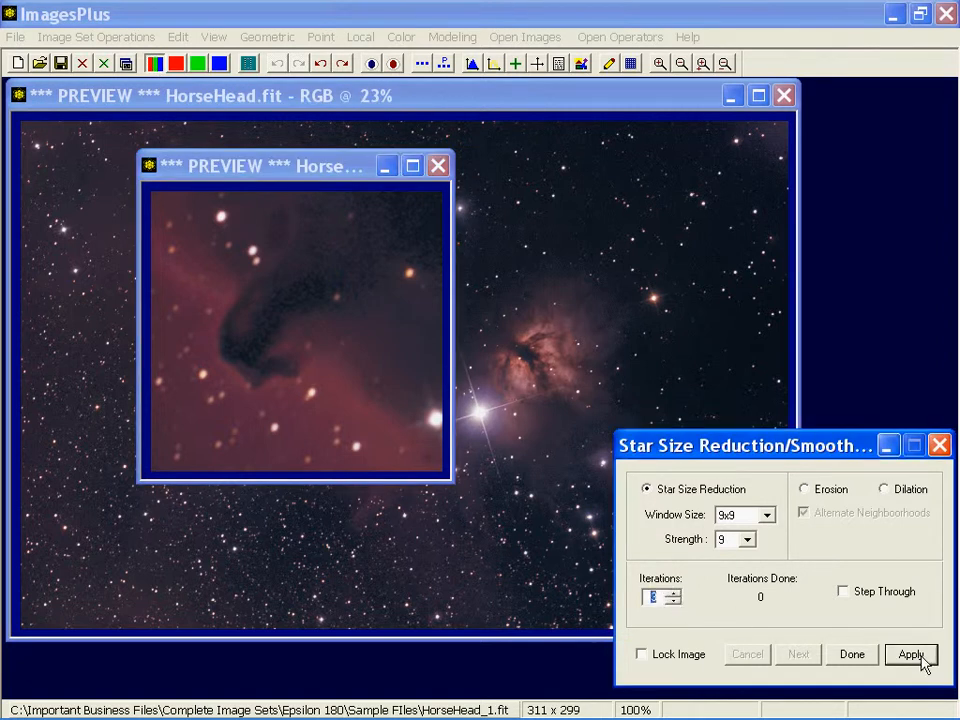
left_click(910, 654)
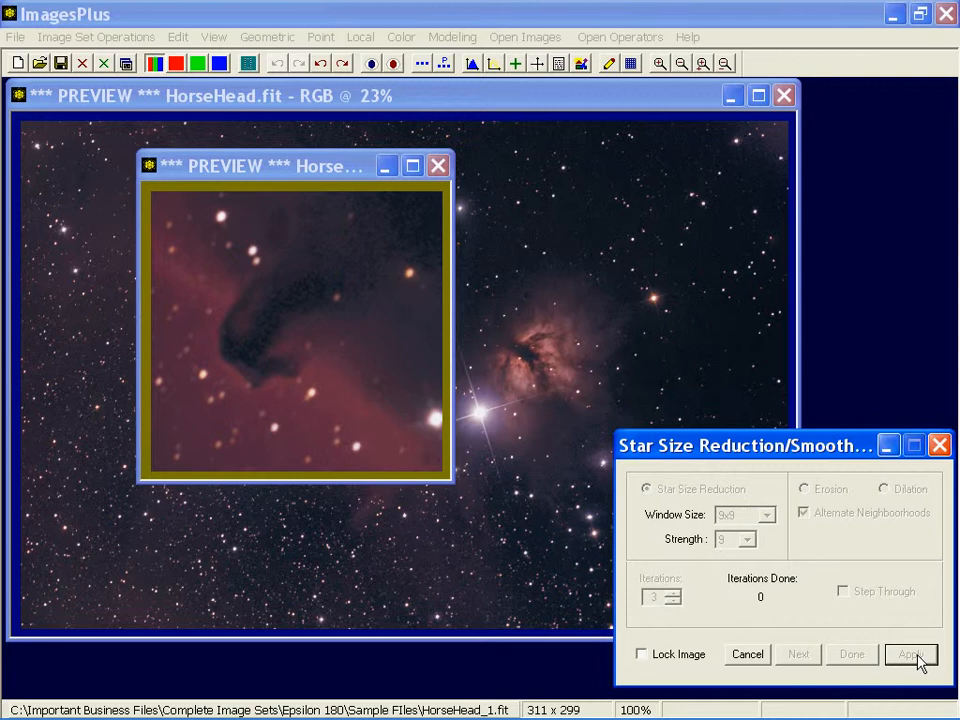
left_click(908, 654)
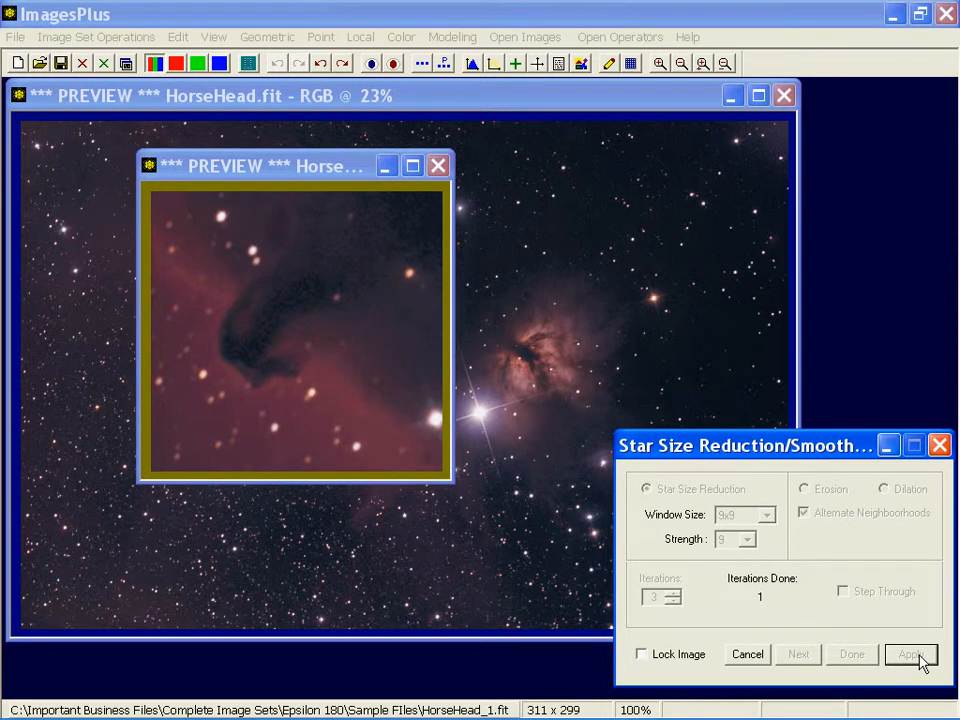
left_click(910, 654)
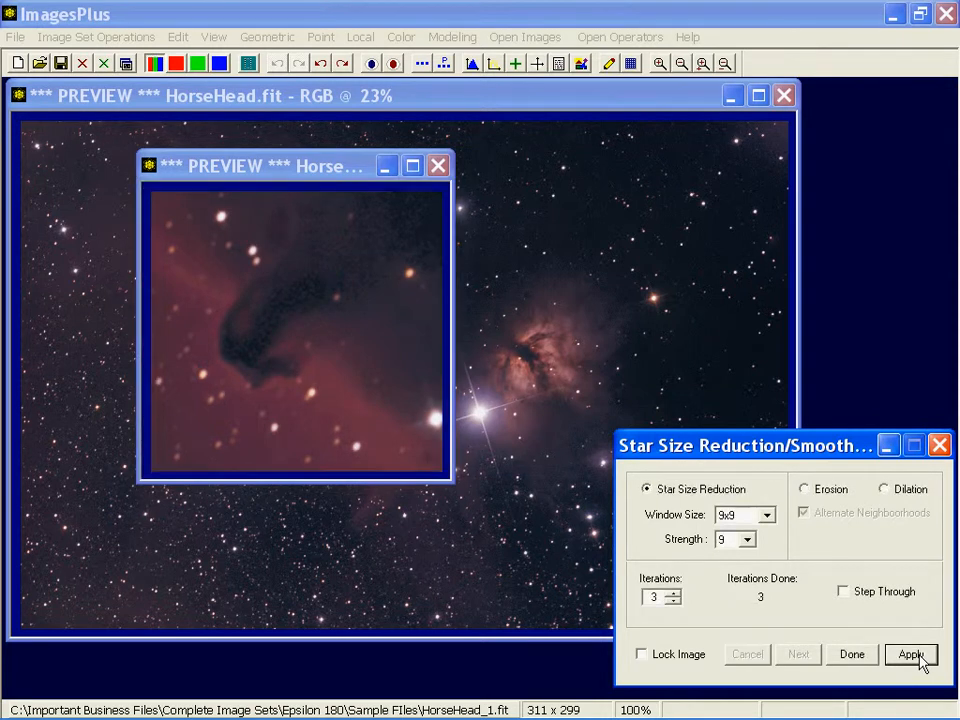
left_click(910, 654)
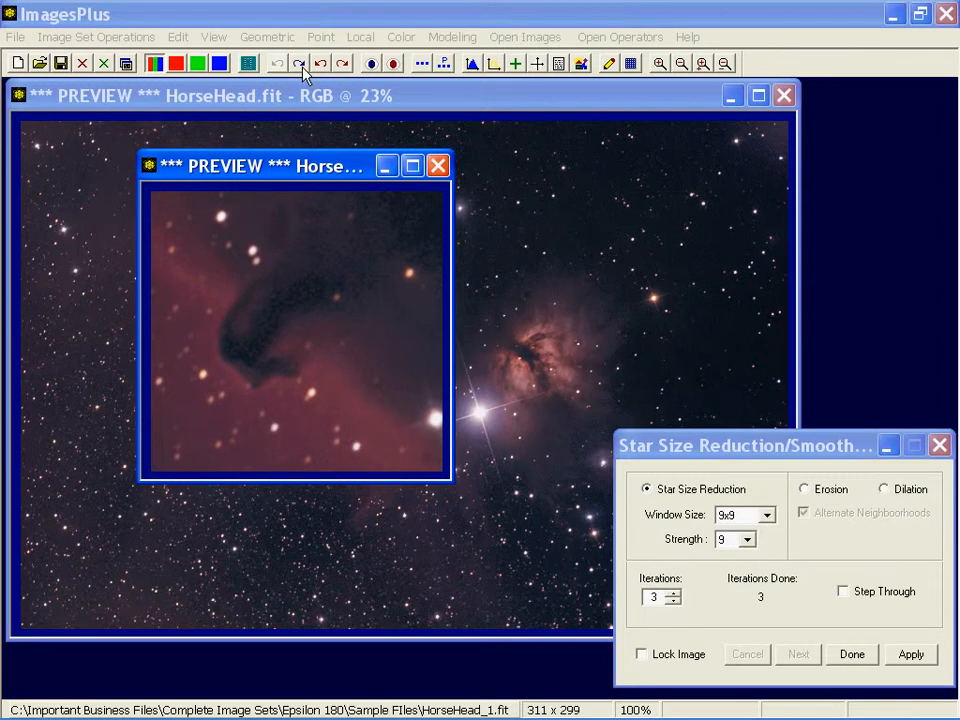
mouse_move(232, 220)
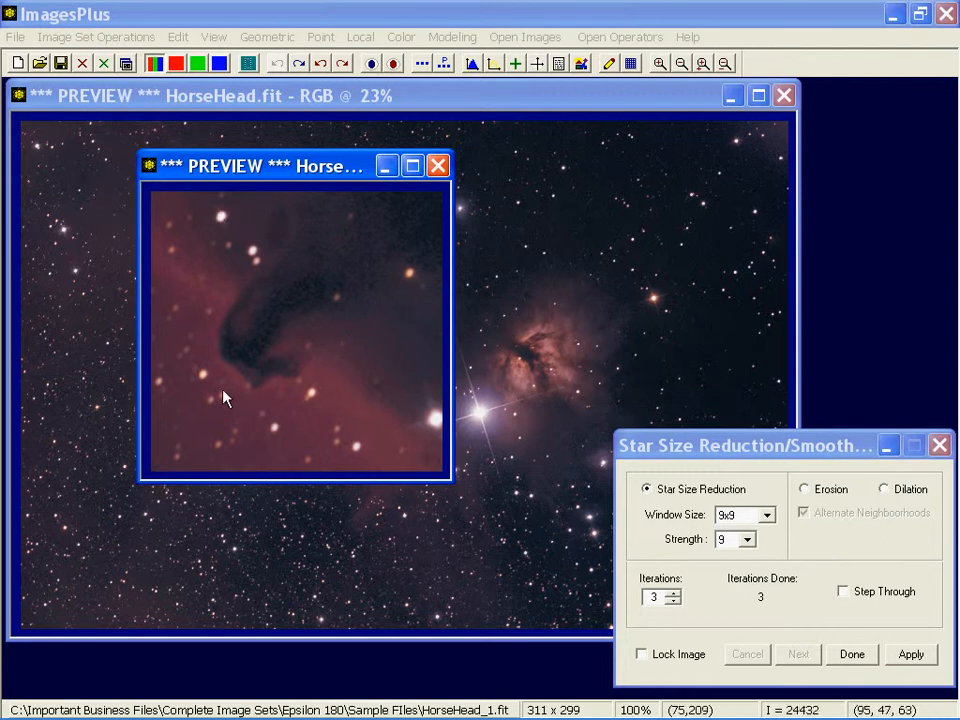
mouse_move(212, 368)
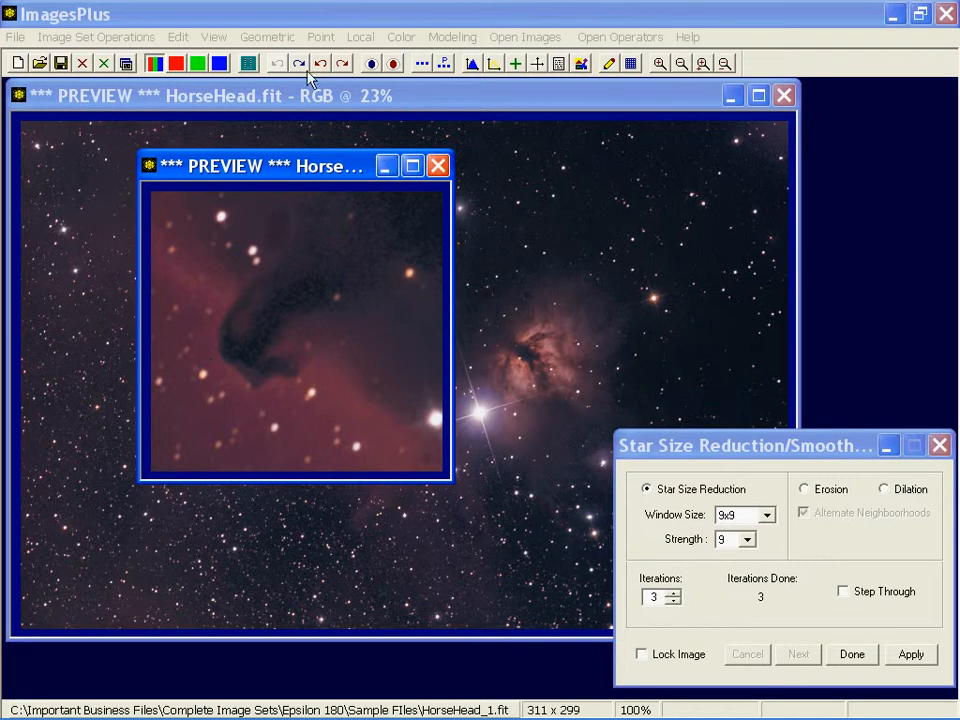
mouse_move(500, 128)
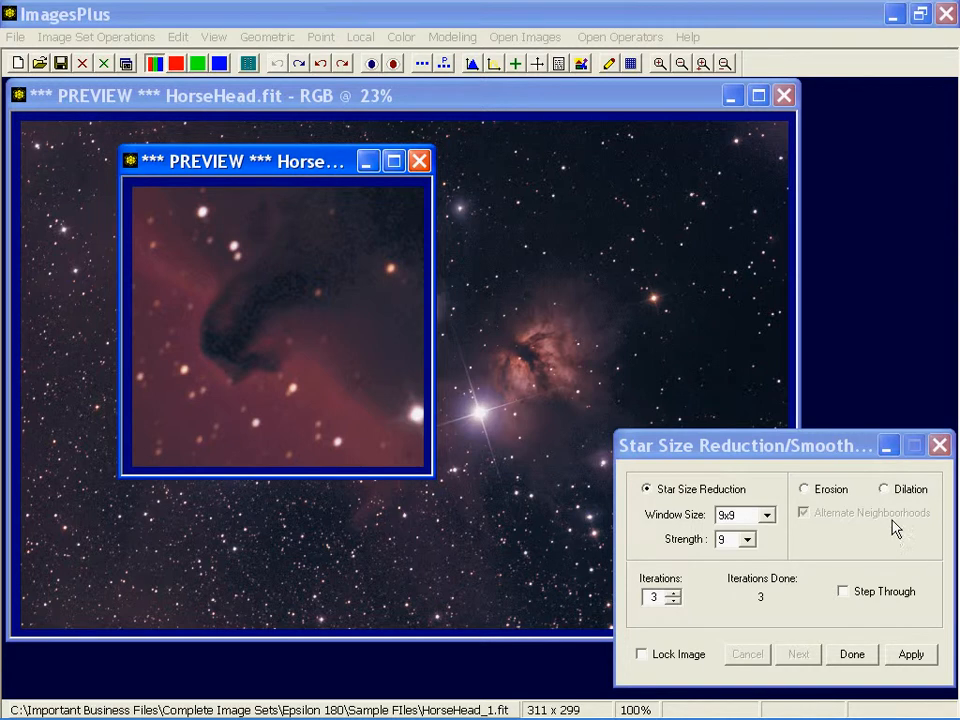
mouse_move(664, 470)
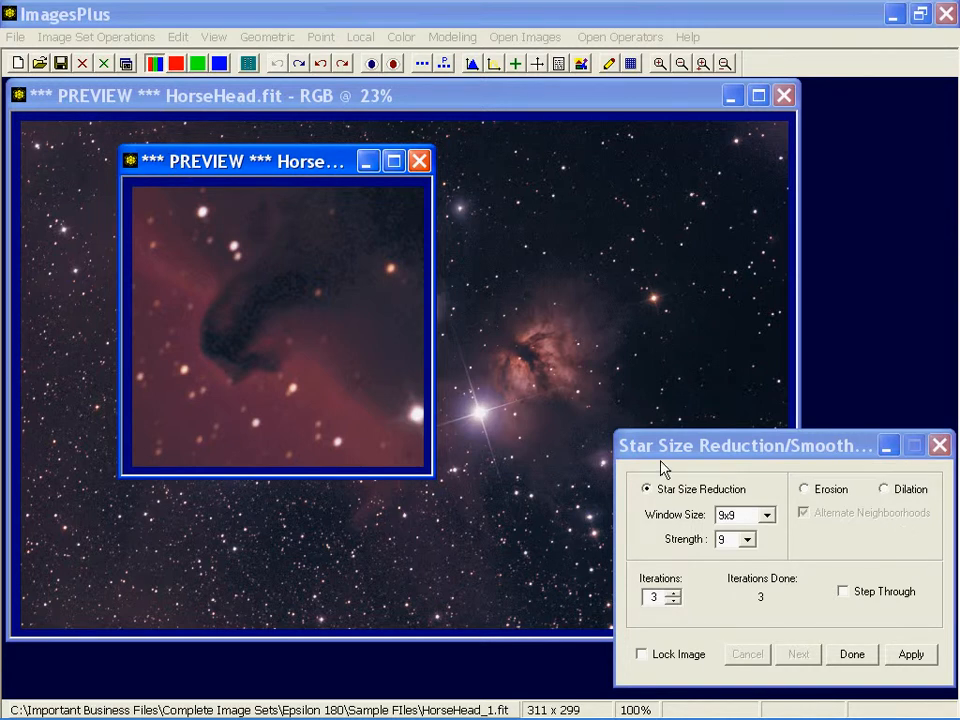
mouse_move(156, 62)
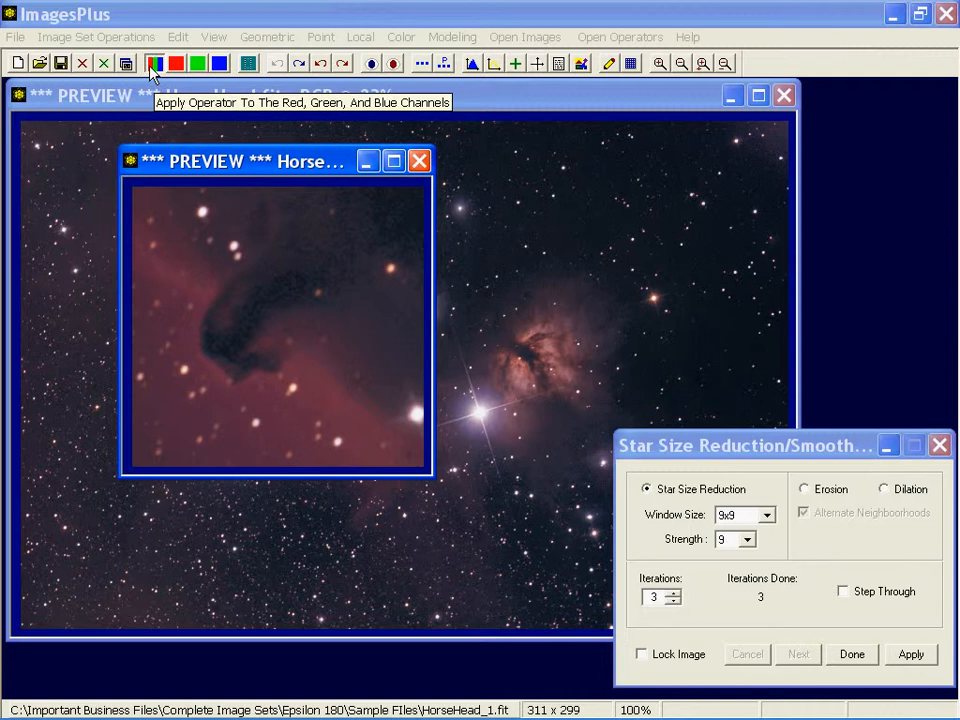
mouse_move(184, 168)
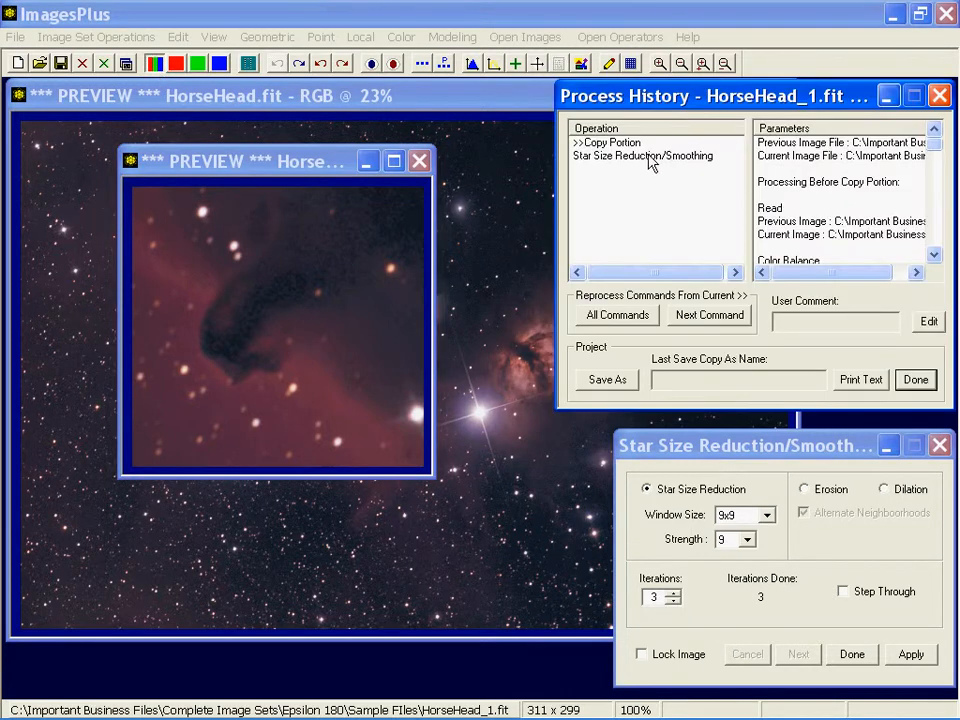
Delete the Star Size Reduction/Smoothing history entry and close Process History
right_click(642, 156)
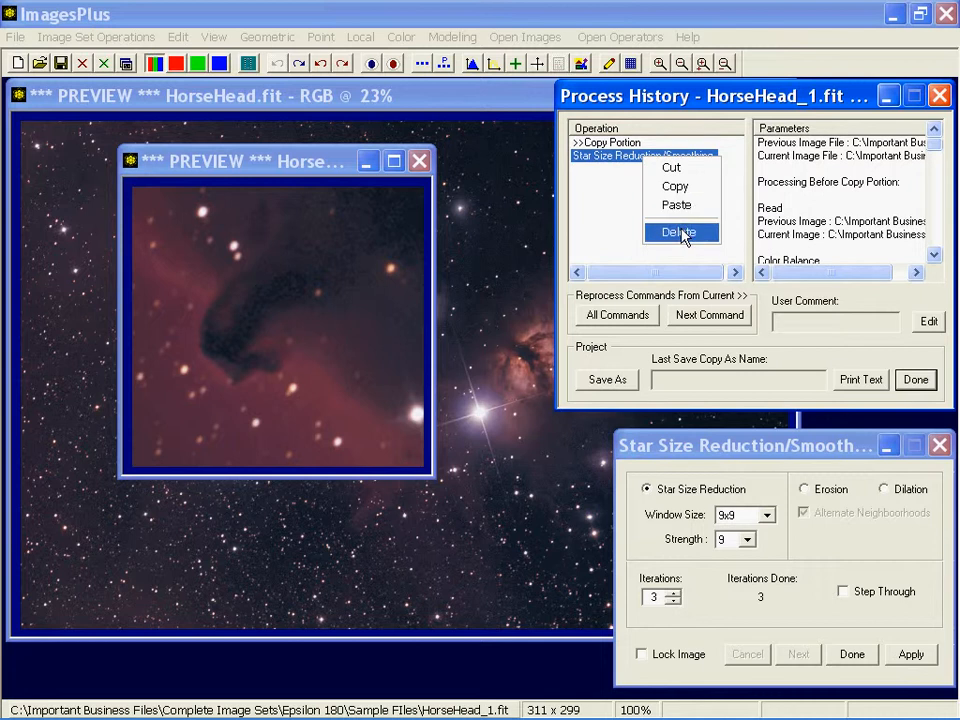
left_click(676, 232)
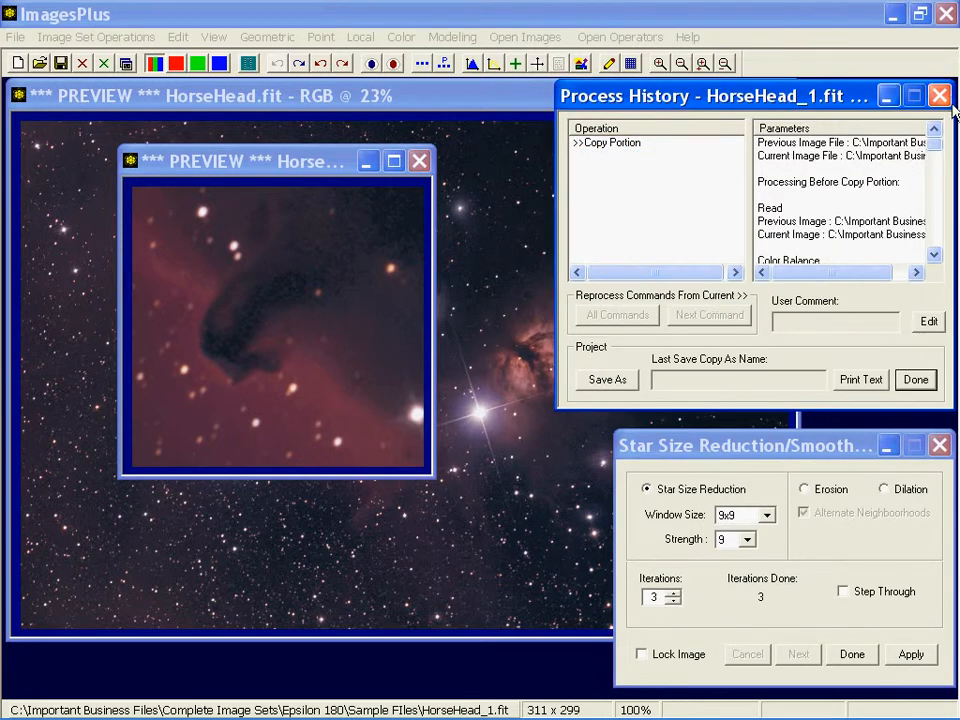
left_click(938, 96)
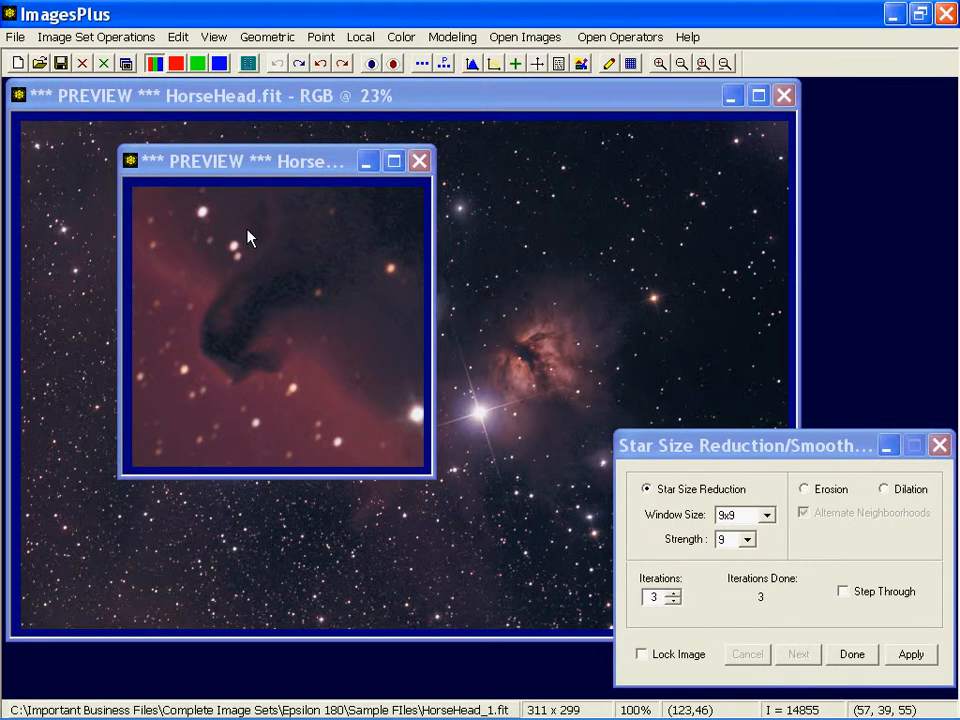
Target the preview and apply a four-iteration star size reduction to it
left_click(176, 62)
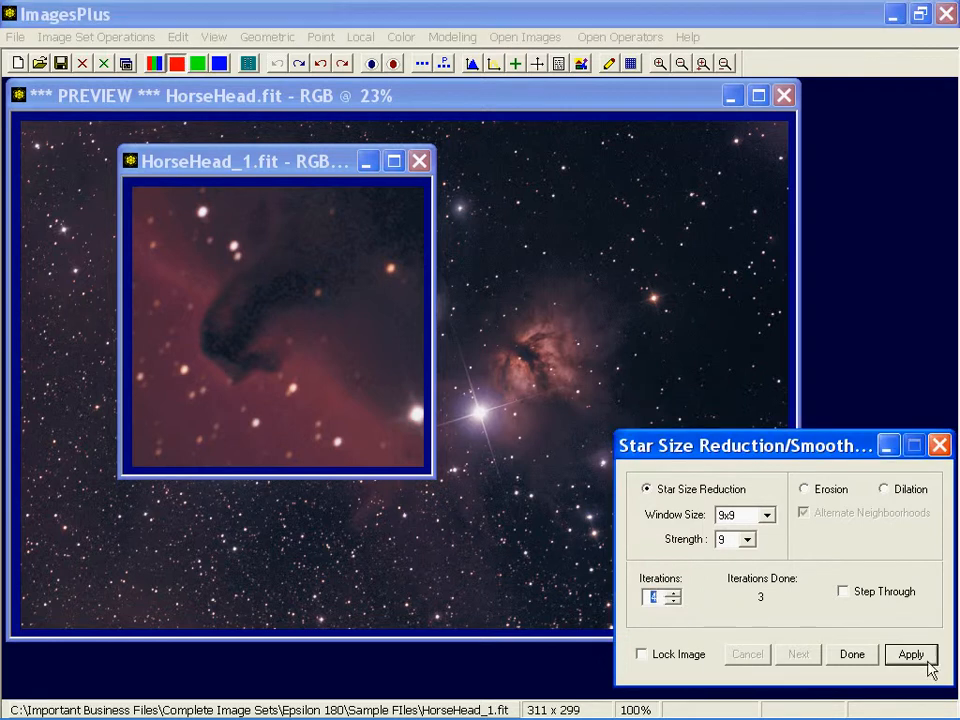
left_click(910, 654)
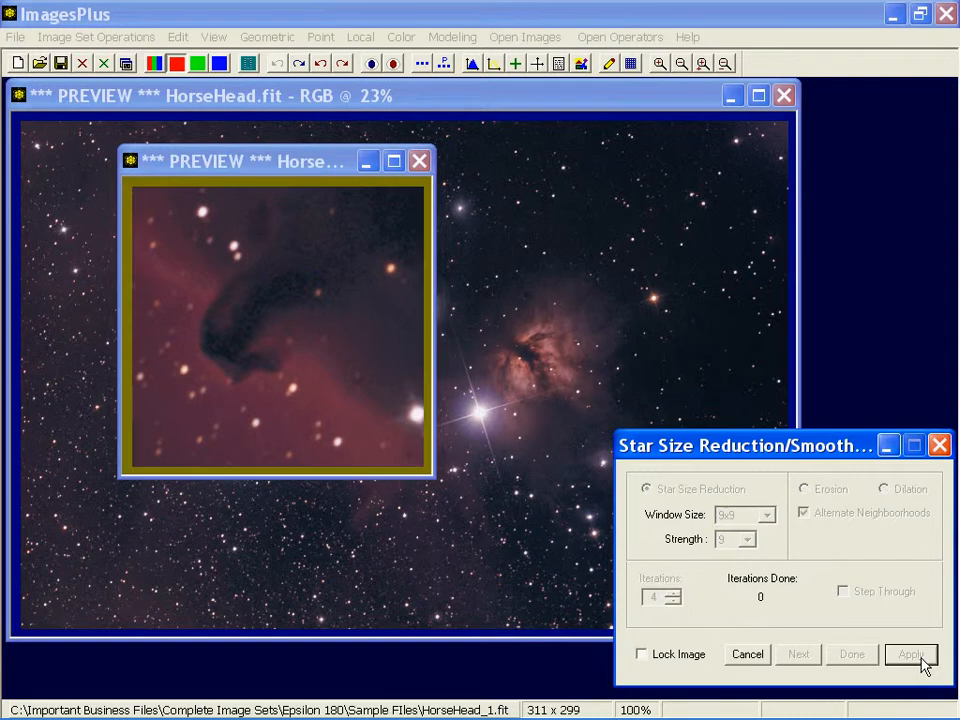
left_click(908, 652)
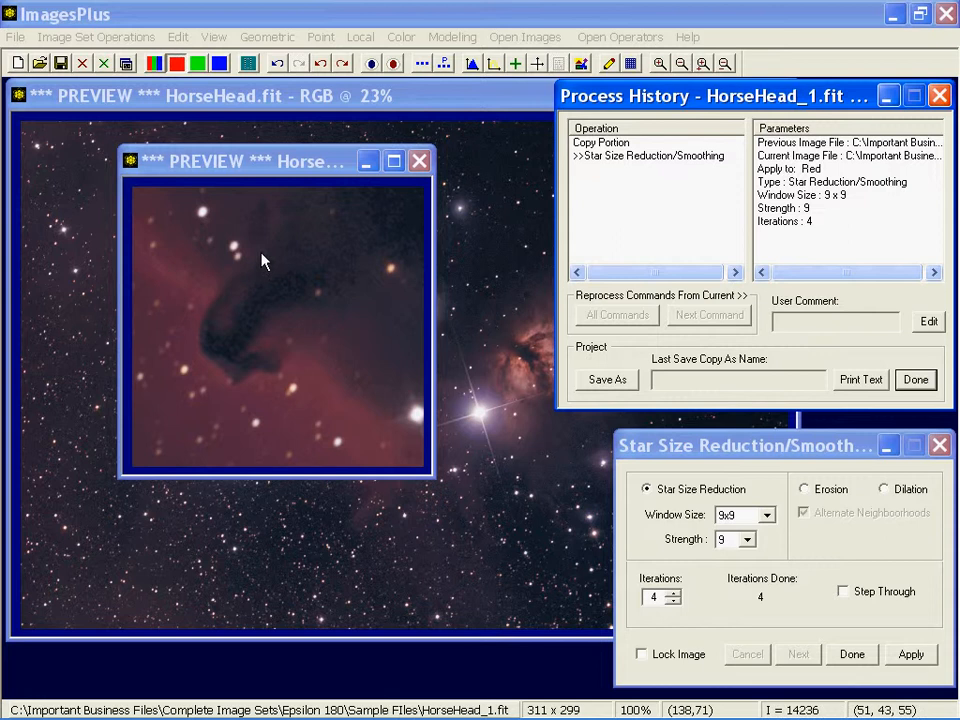
mouse_move(616, 158)
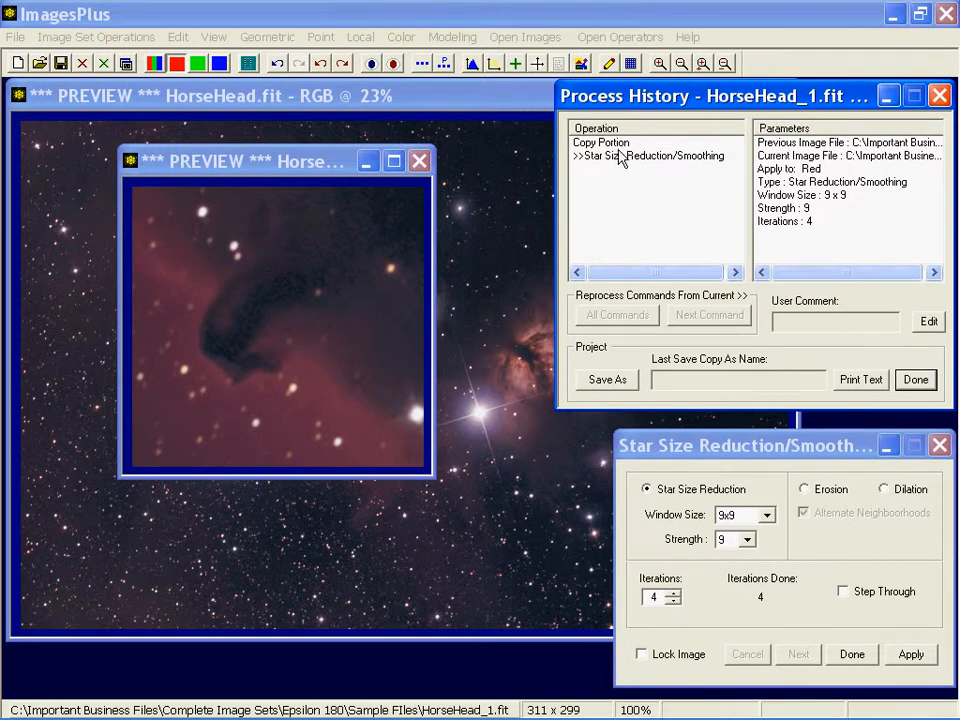
mouse_move(620, 170)
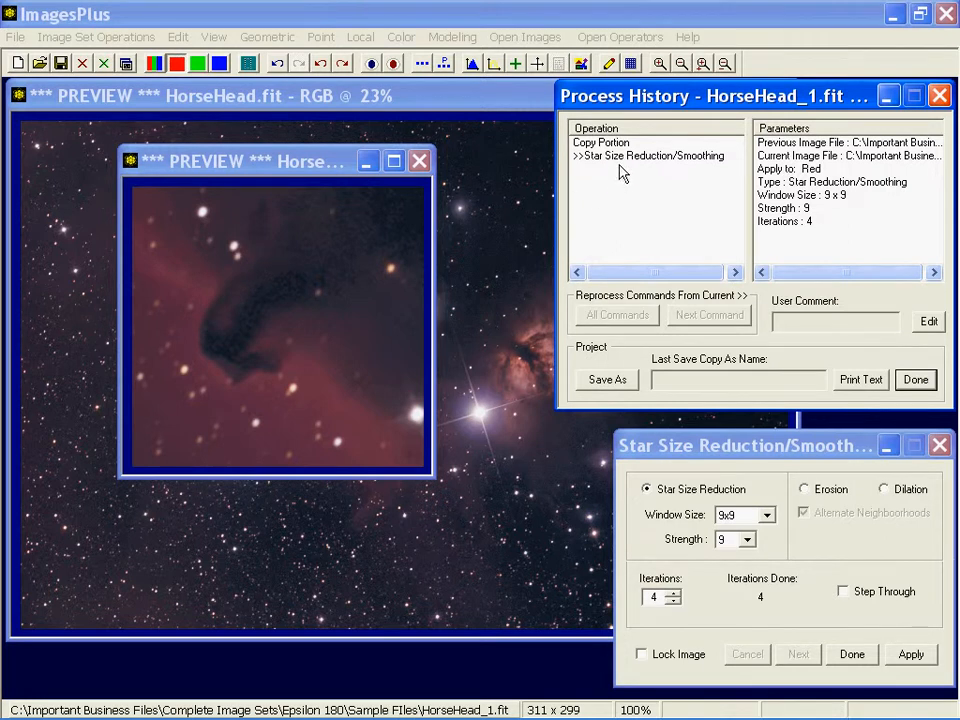
mouse_move(530, 118)
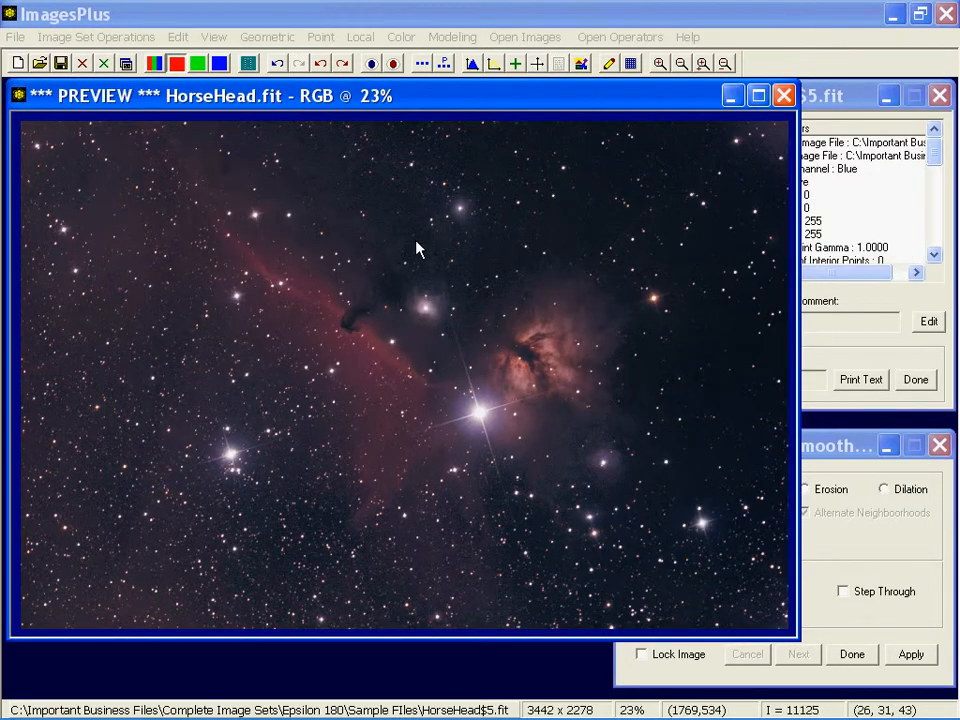
mouse_move(524, 36)
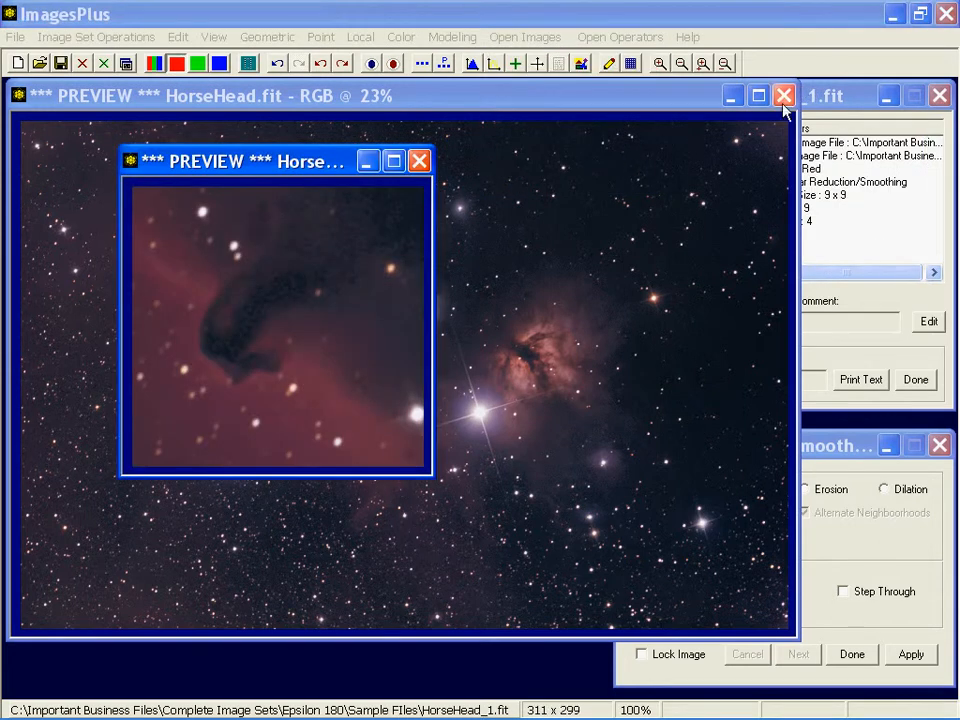
Review the four-pass history entry, then close Process History and the star size tool
left_click(784, 96)
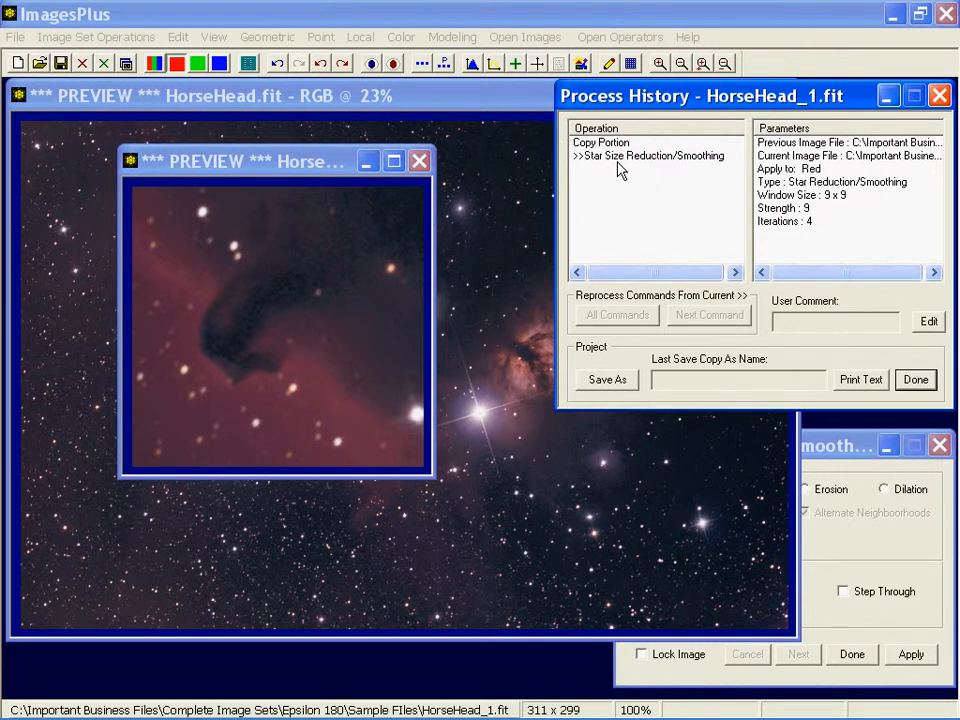
mouse_move(940, 96)
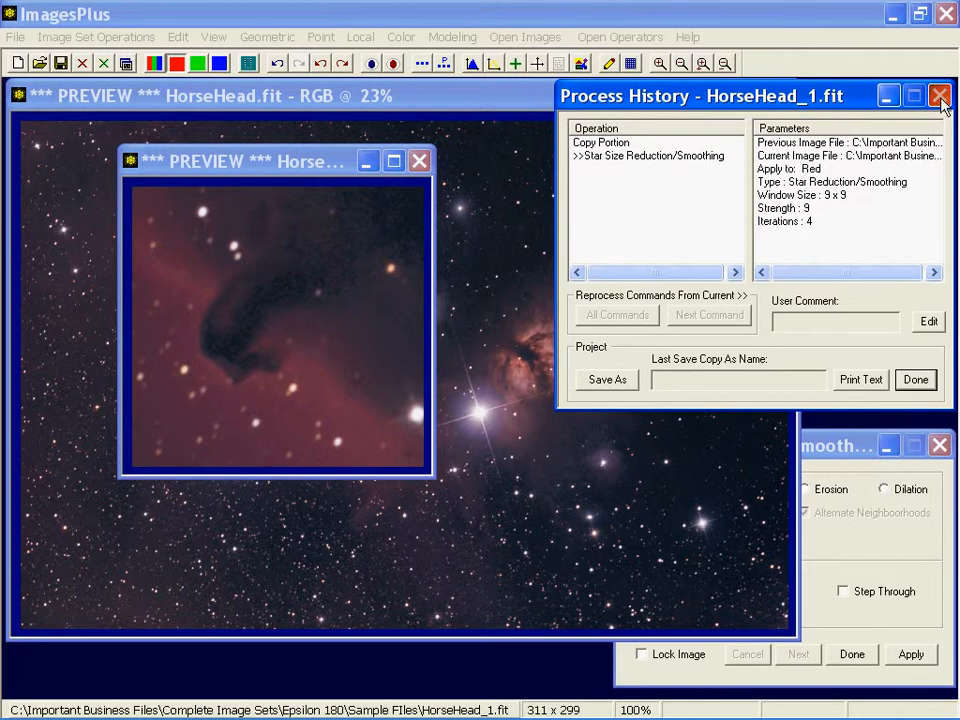
left_click(940, 96)
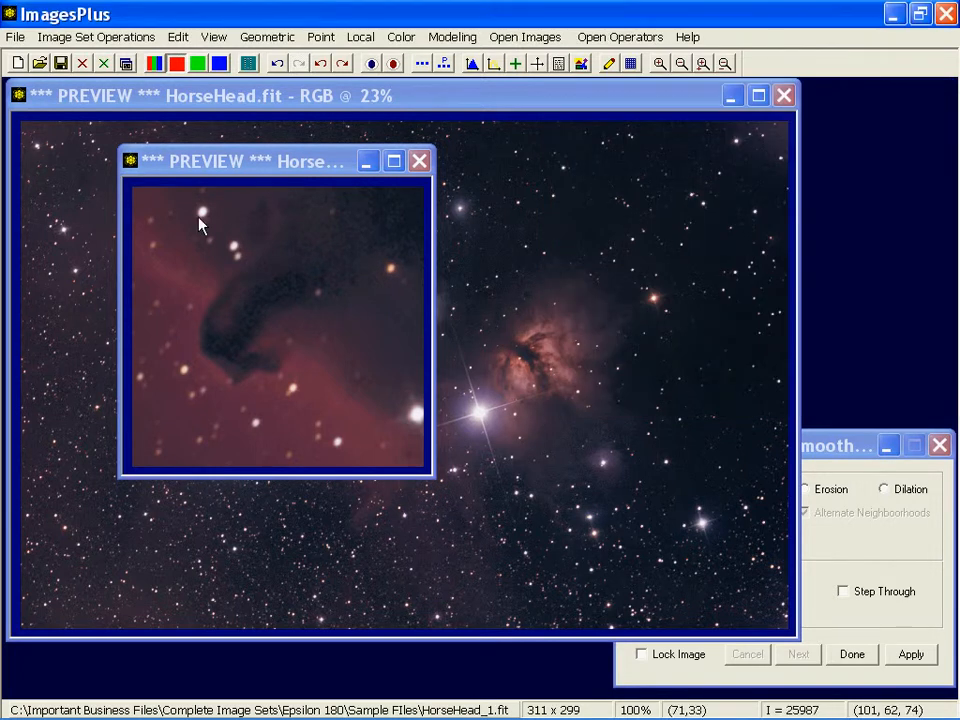
mouse_move(728, 518)
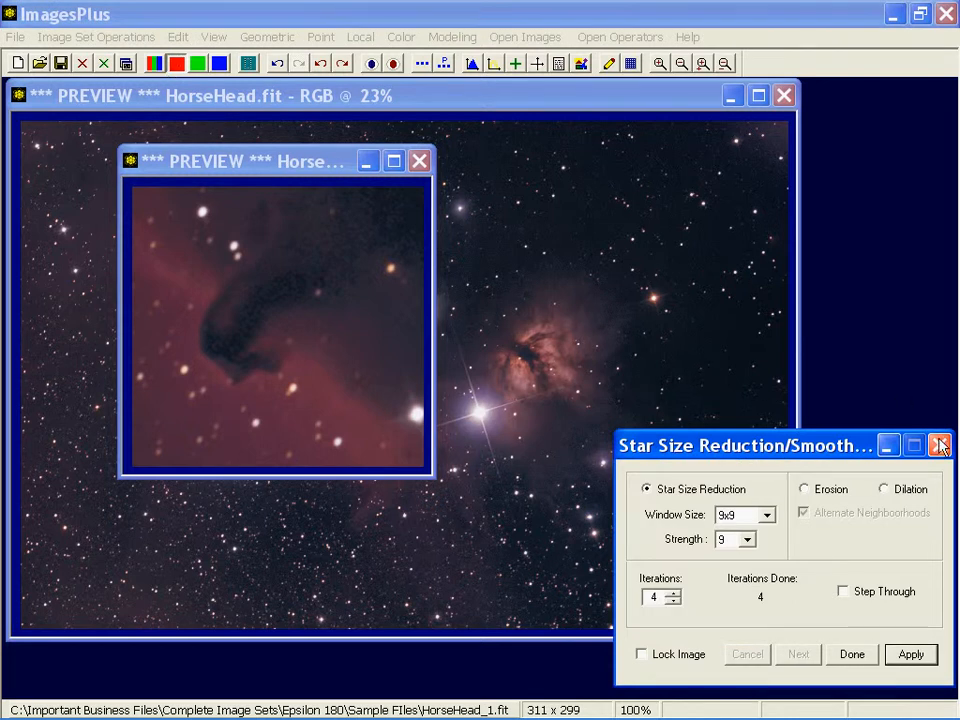
left_click(360, 36)
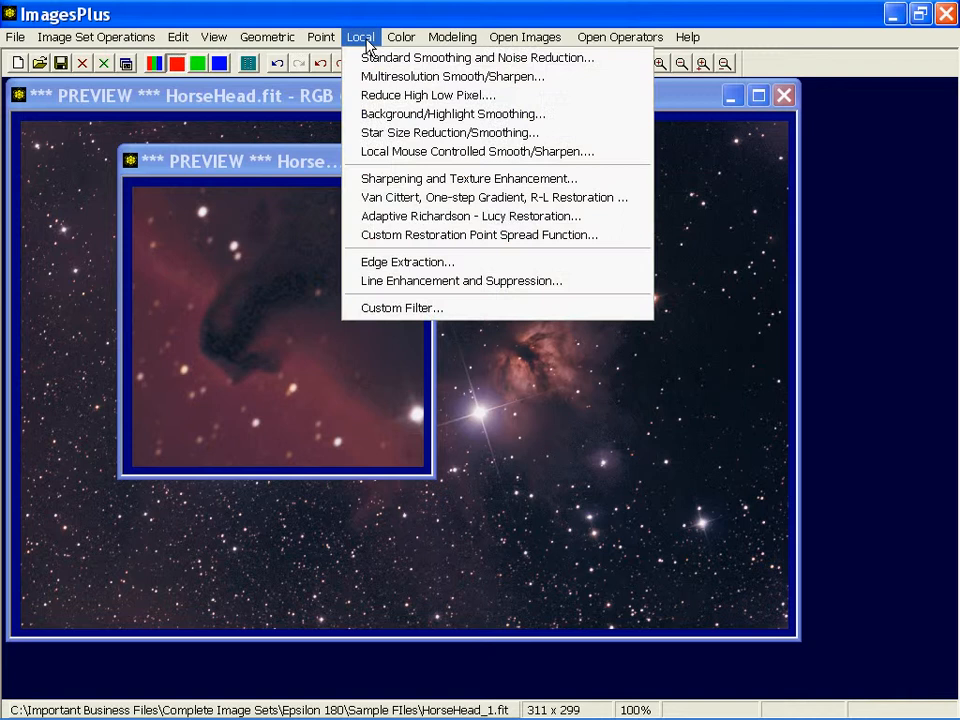
mouse_move(452, 112)
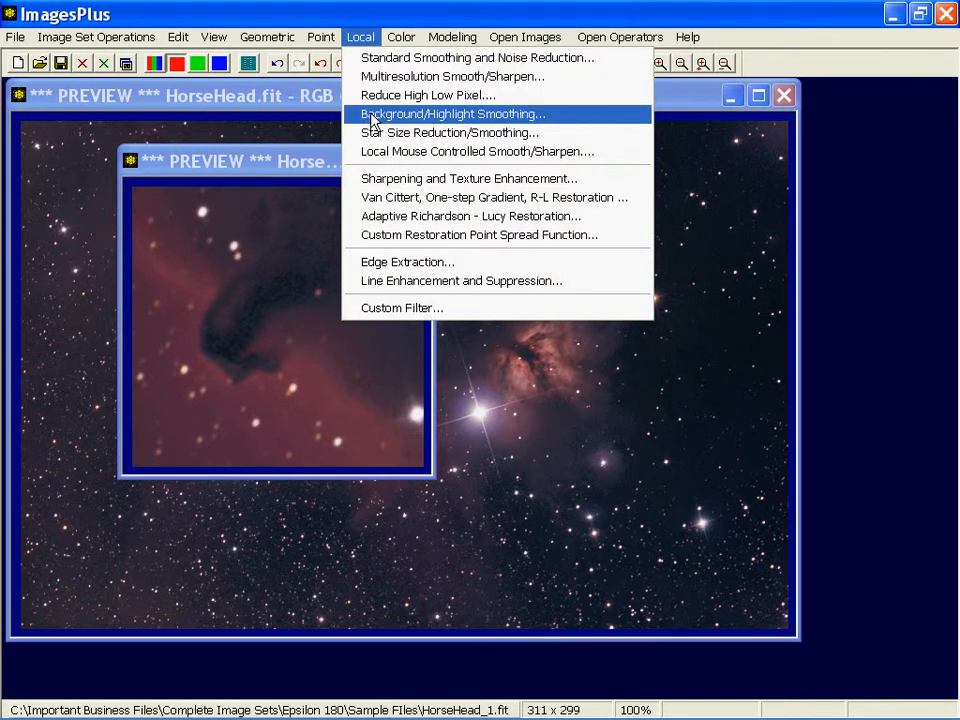
Start Background/Highlight Smoothing and raise the Finest level to 30.60
left_click(452, 112)
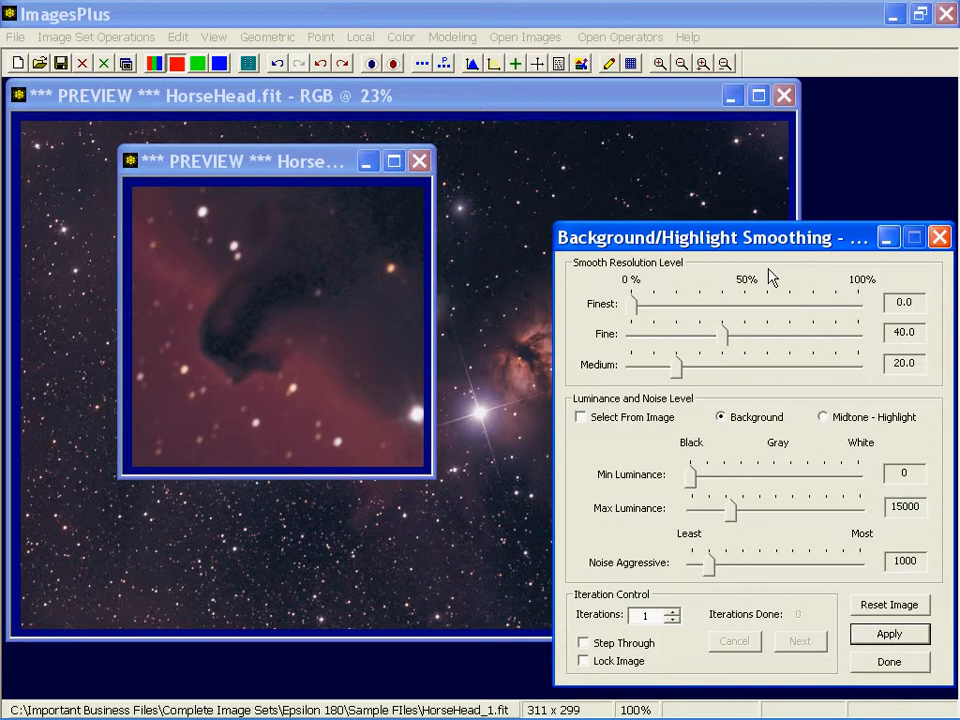
mouse_move(646, 352)
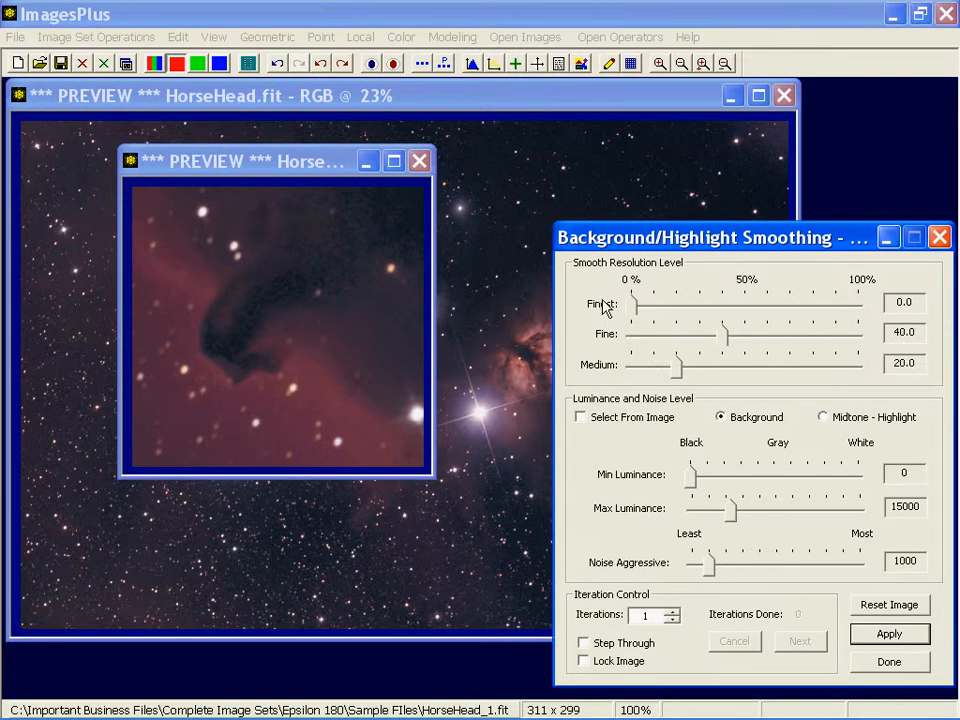
mouse_move(644, 320)
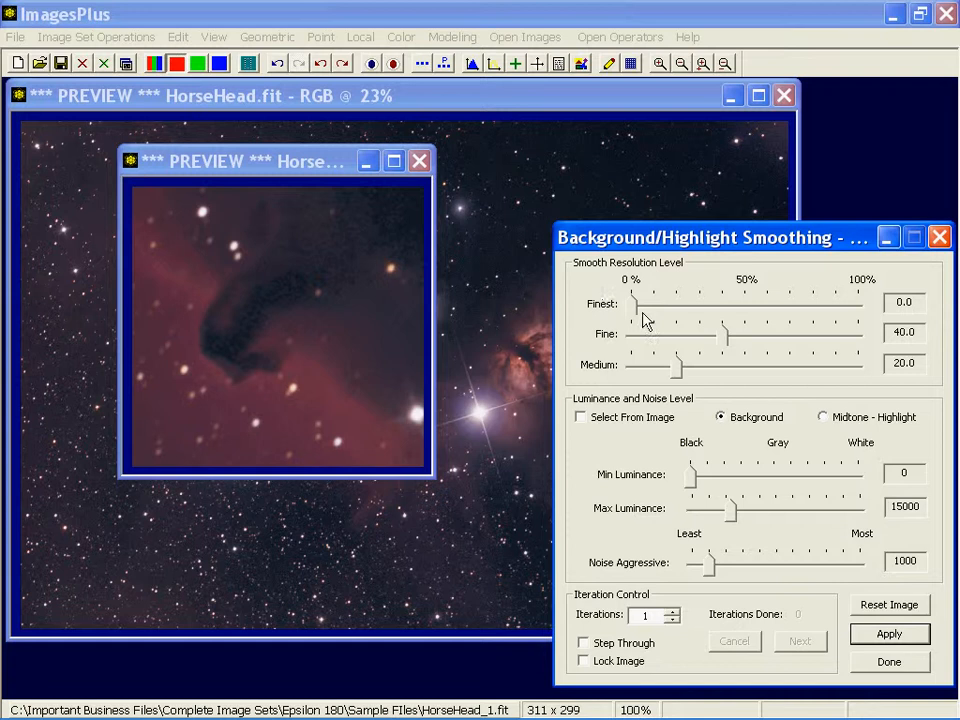
left_click_drag(644, 304, 690, 304)
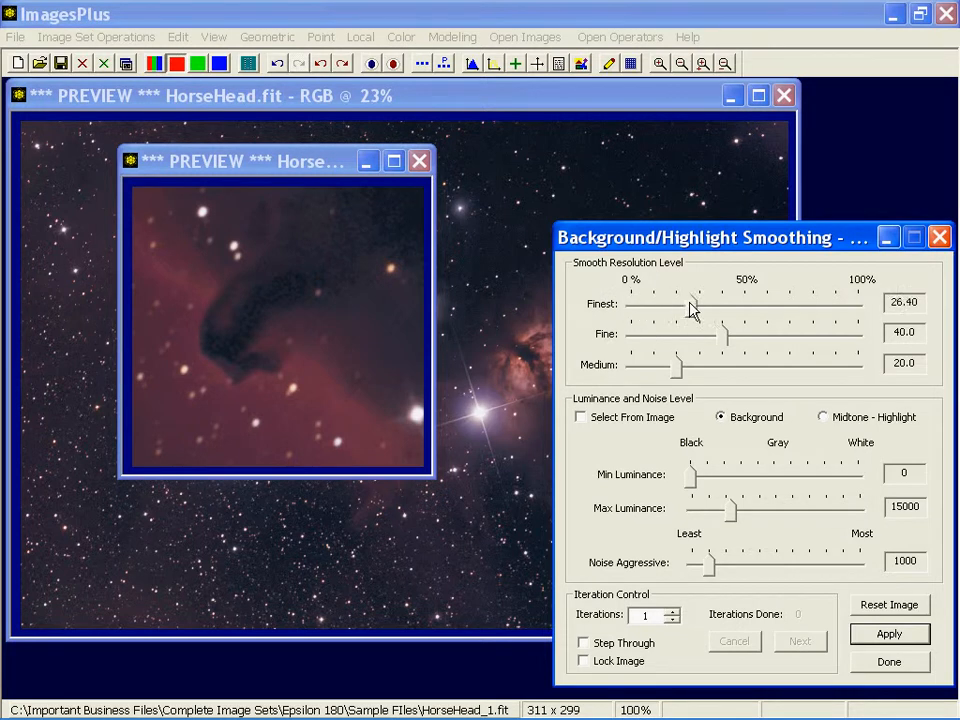
left_click_drag(688, 304, 700, 304)
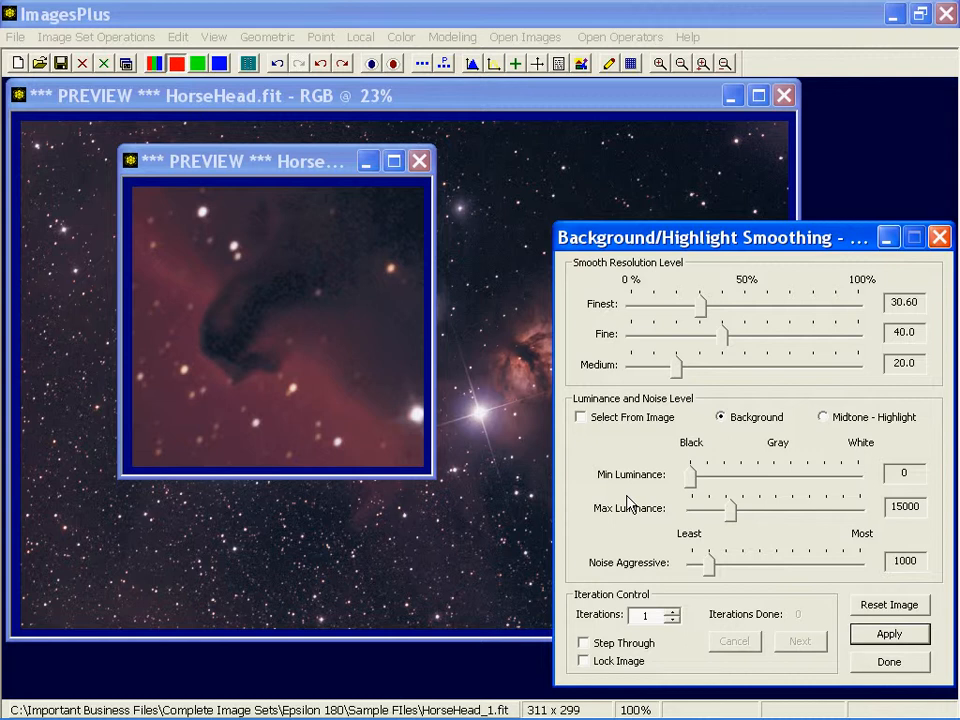
mouse_move(684, 510)
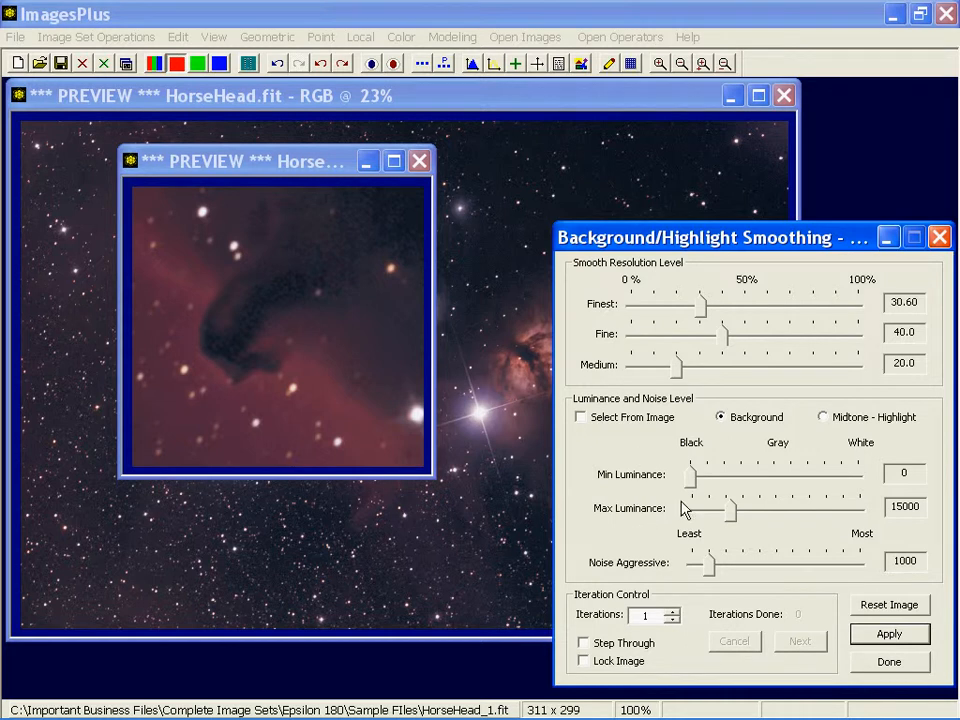
mouse_move(696, 308)
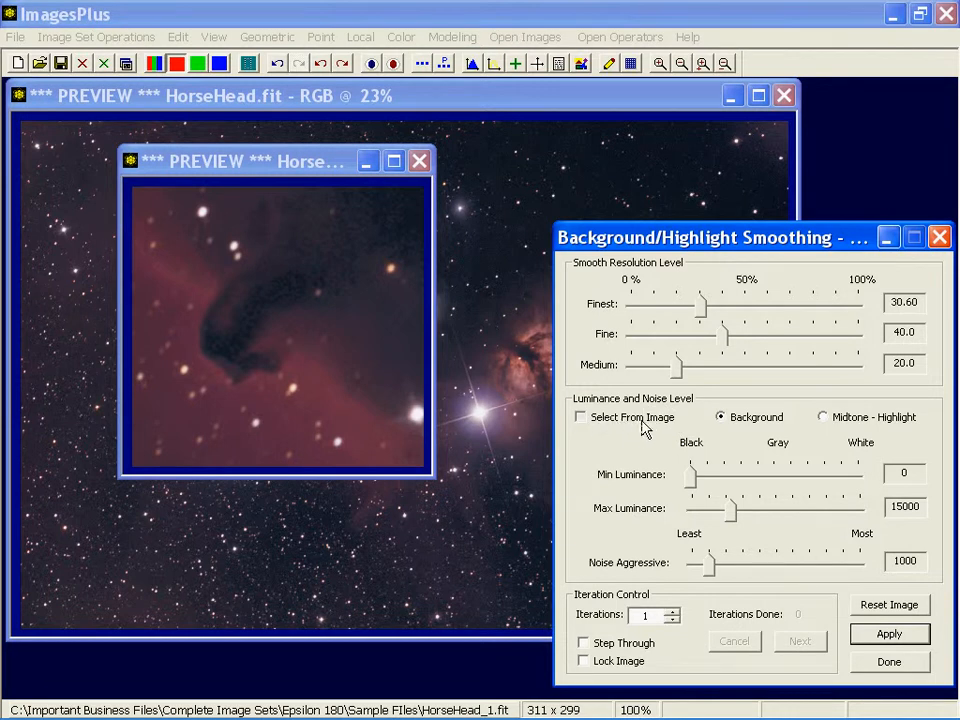
Enable luminance range selection from the Horsehead crop image itself
left_click(580, 418)
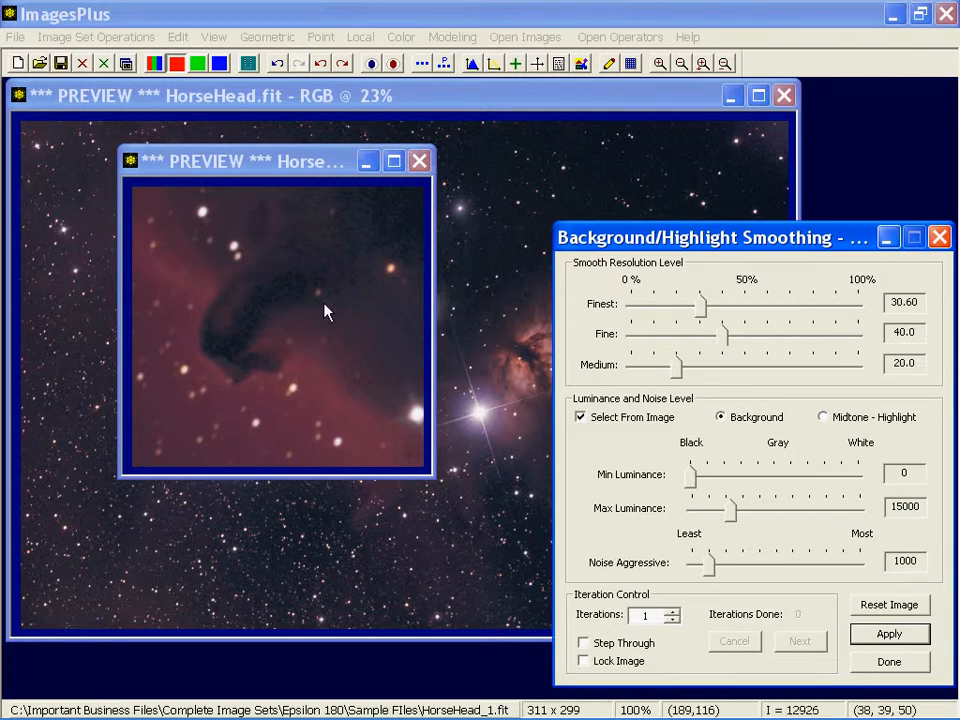
mouse_move(296, 292)
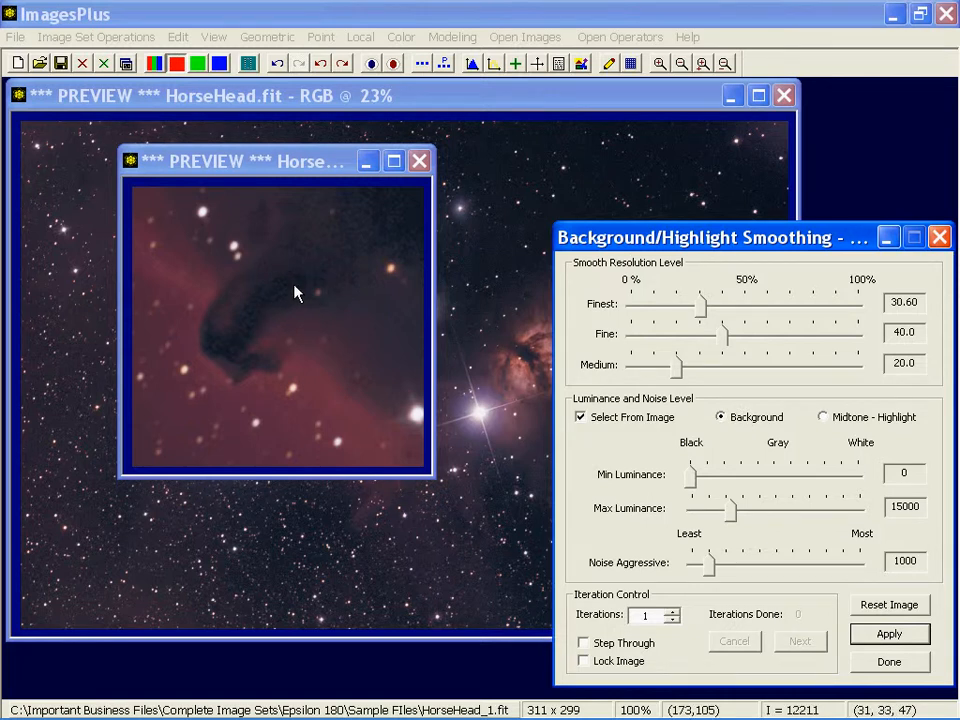
mouse_move(252, 338)
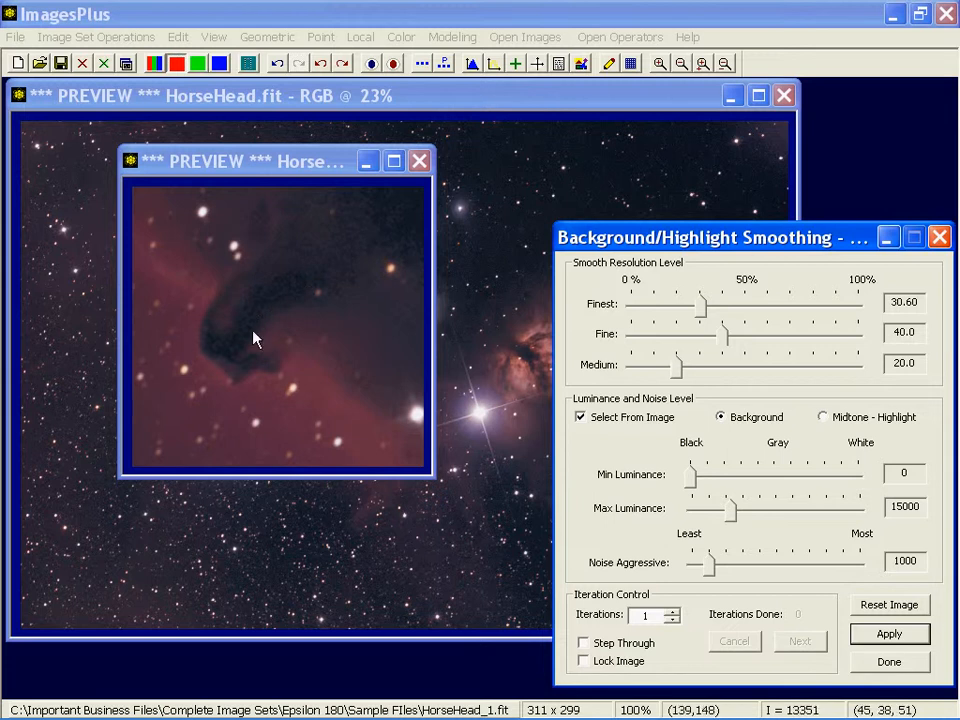
mouse_move(332, 268)
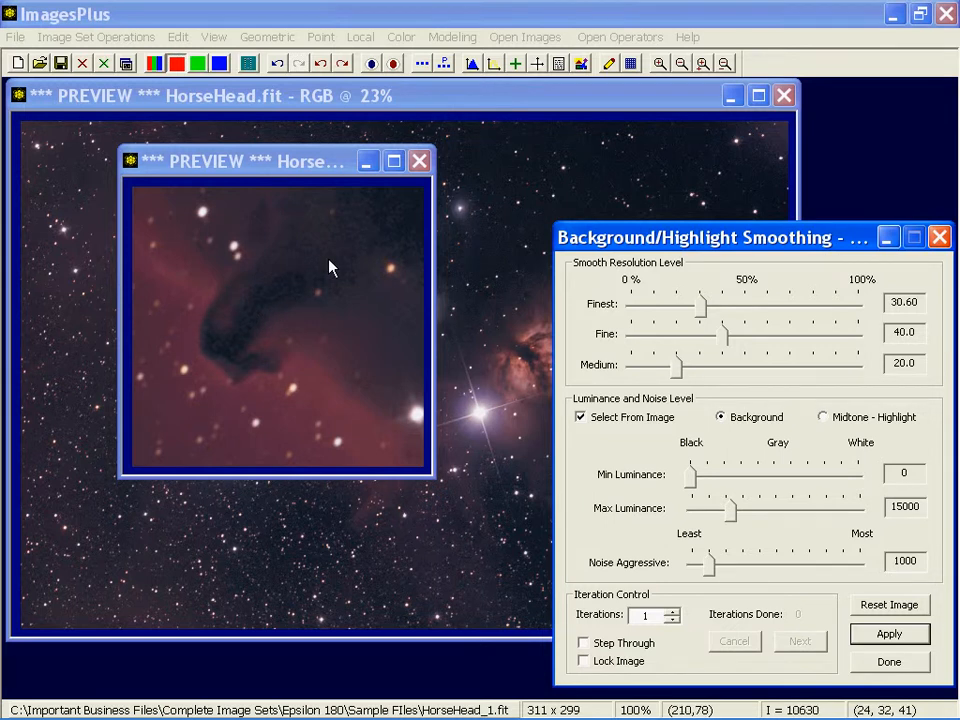
mouse_move(910, 420)
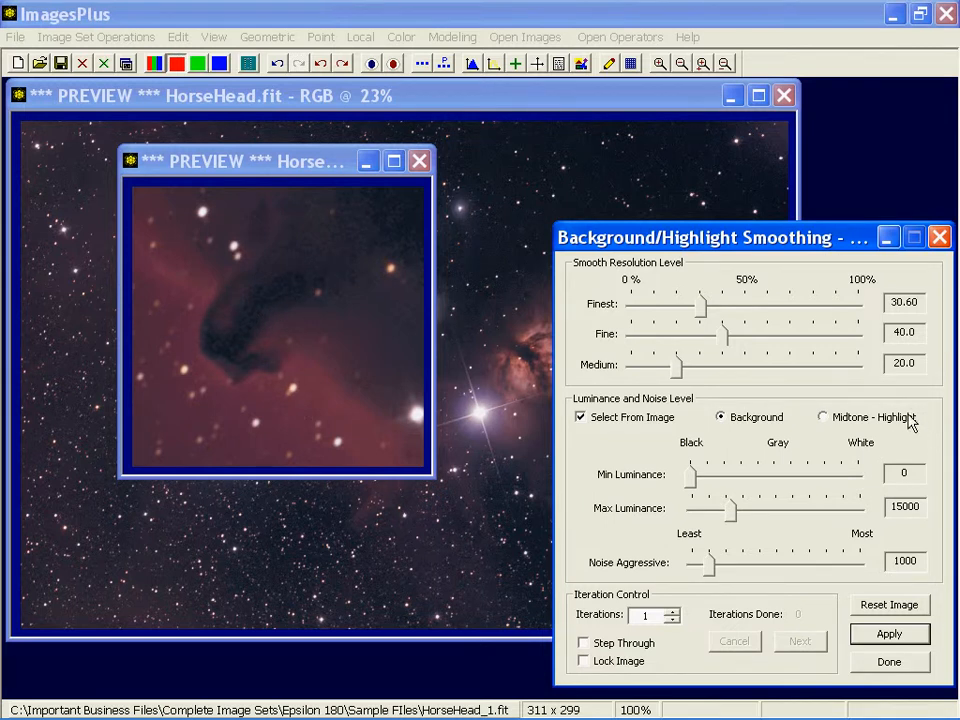
mouse_move(370, 456)
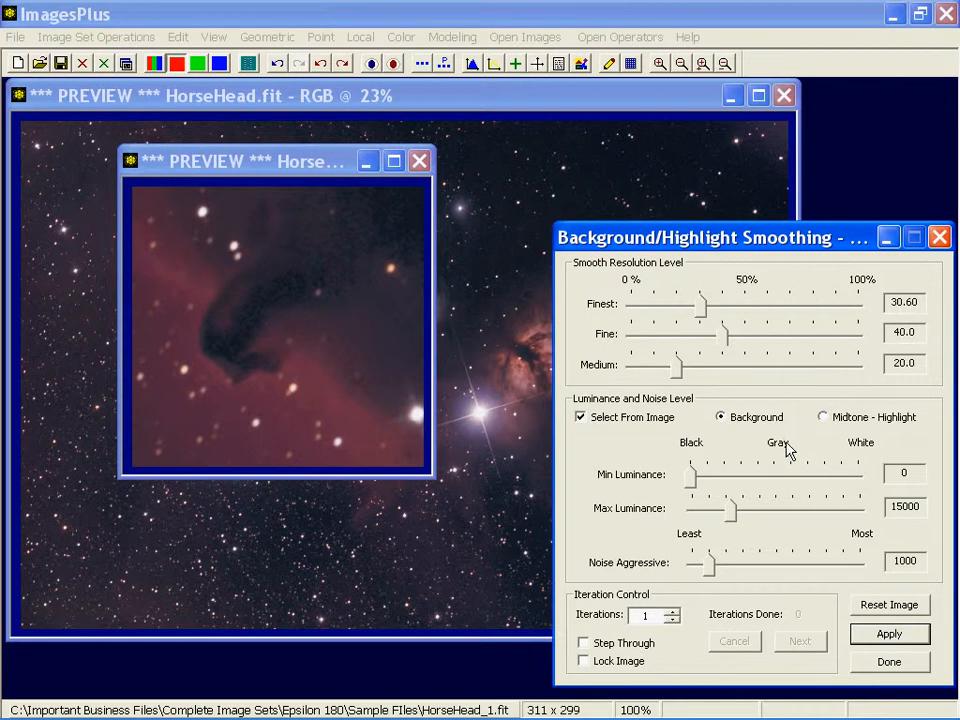
mouse_move(764, 450)
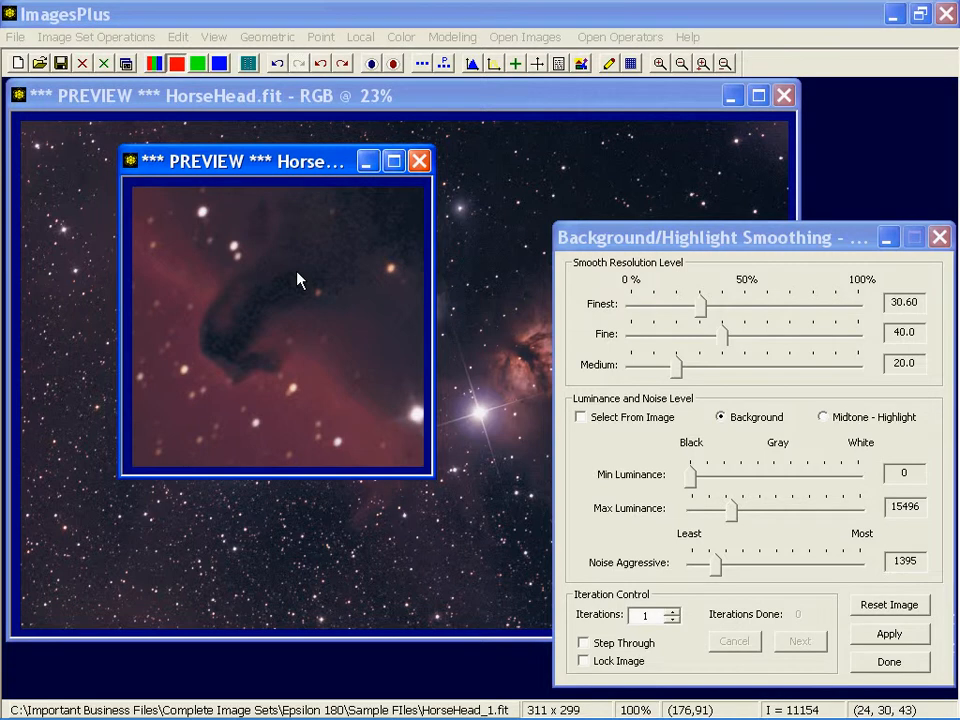
mouse_move(210, 114)
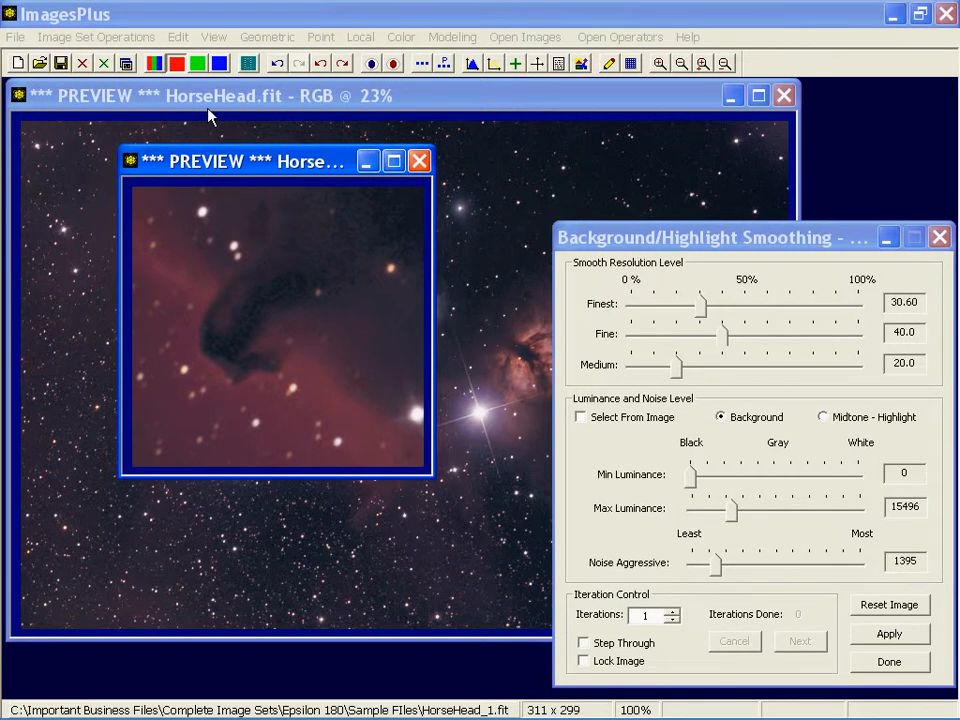
mouse_move(176, 62)
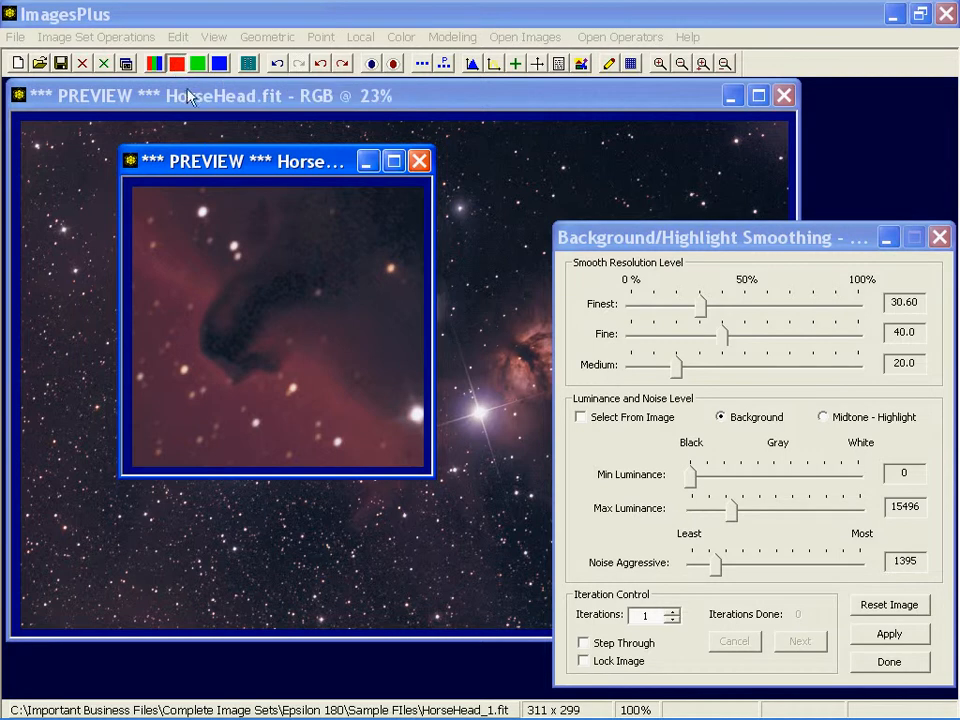
mouse_move(176, 62)
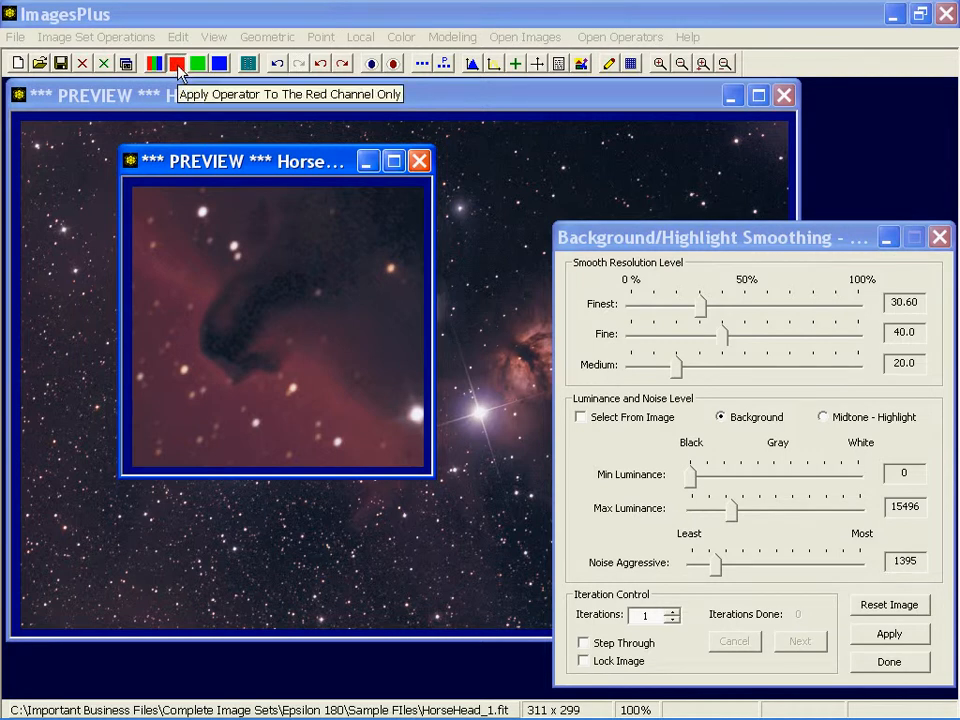
mouse_move(616, 240)
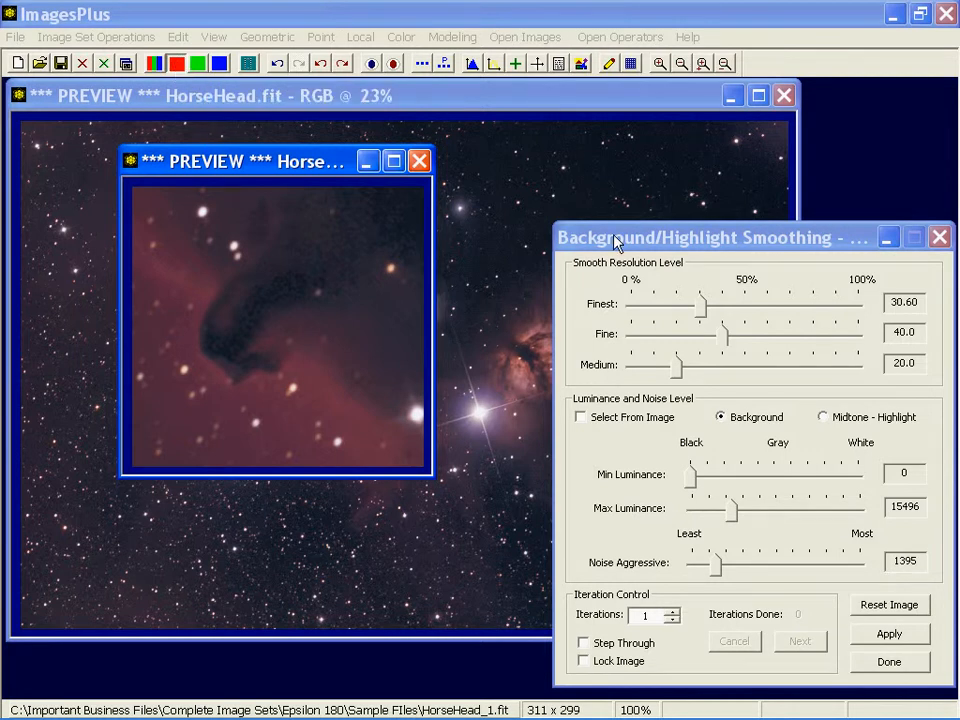
mouse_move(296, 320)
type("3")
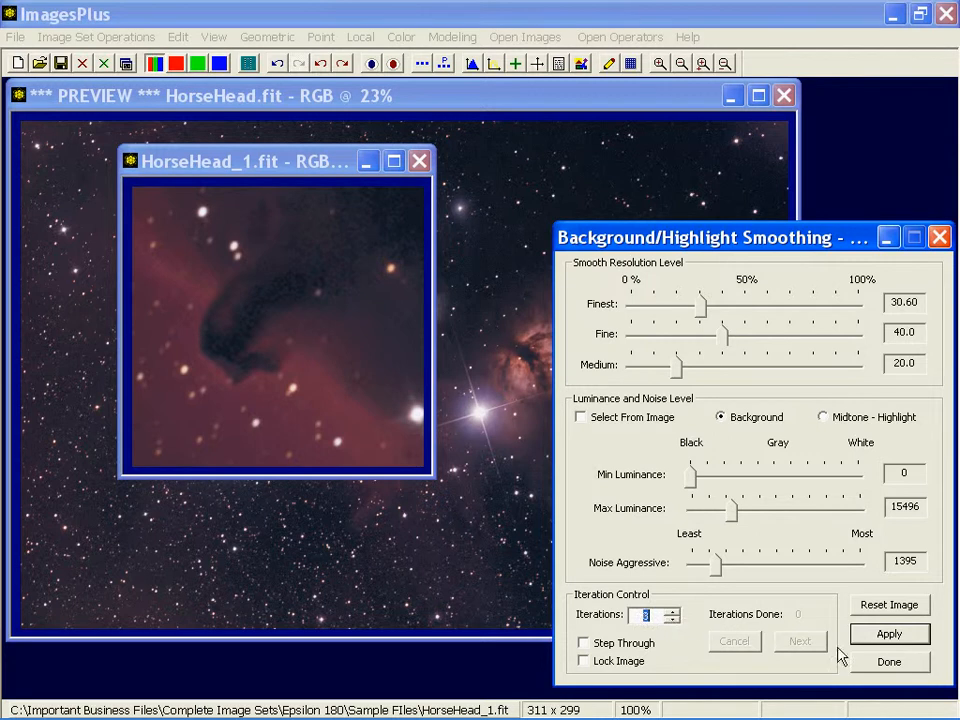
Run three passes of background smoothing on the Horsehead preview
left_click(888, 632)
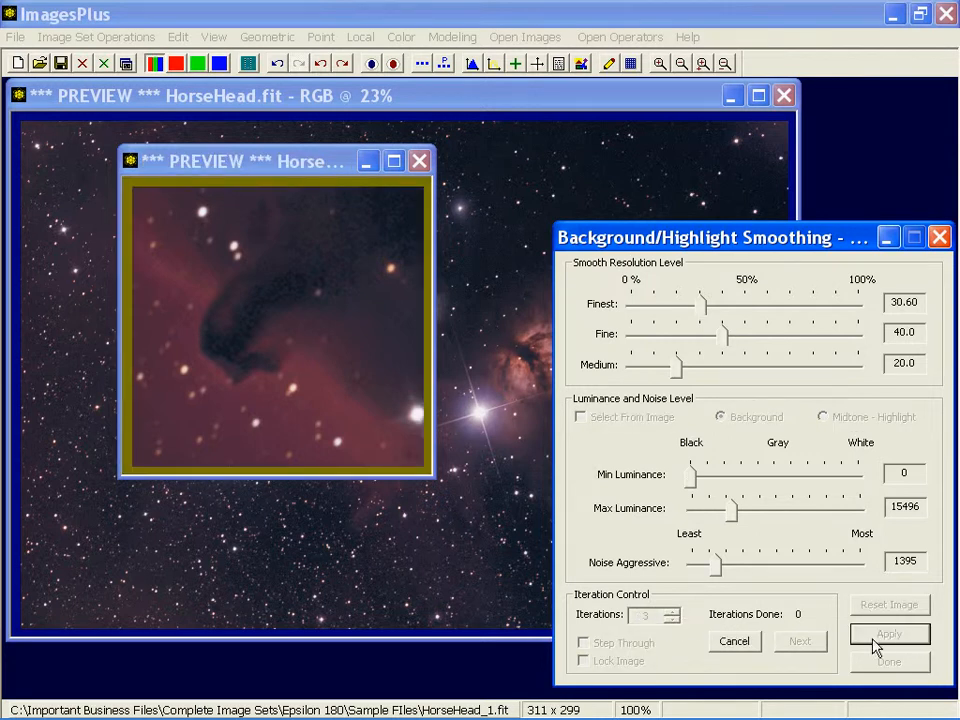
left_click(888, 634)
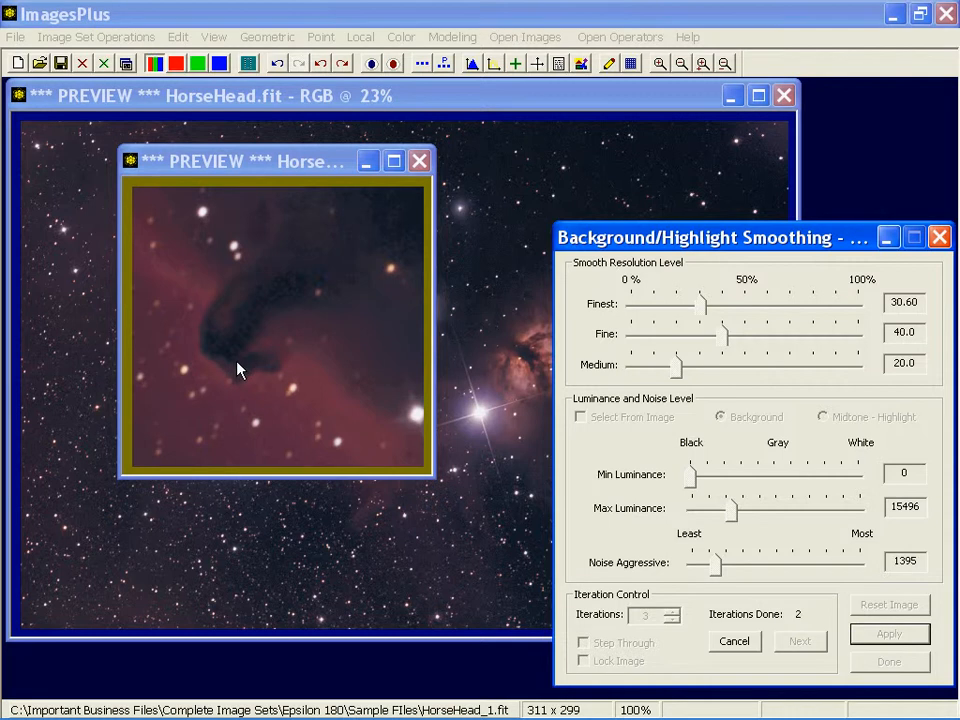
left_click(888, 632)
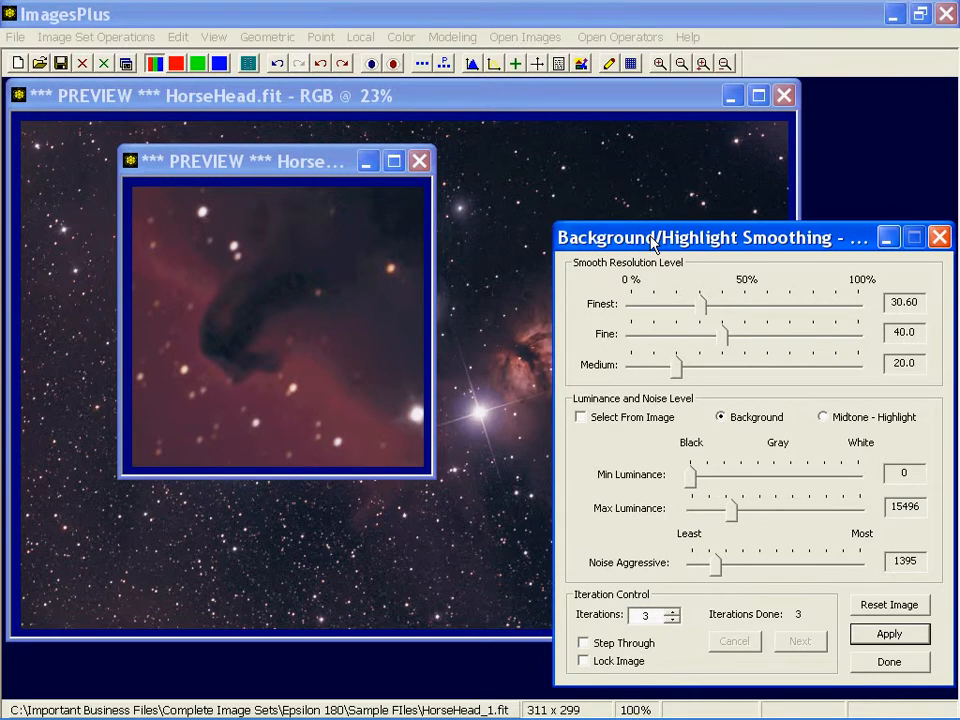
mouse_move(614, 632)
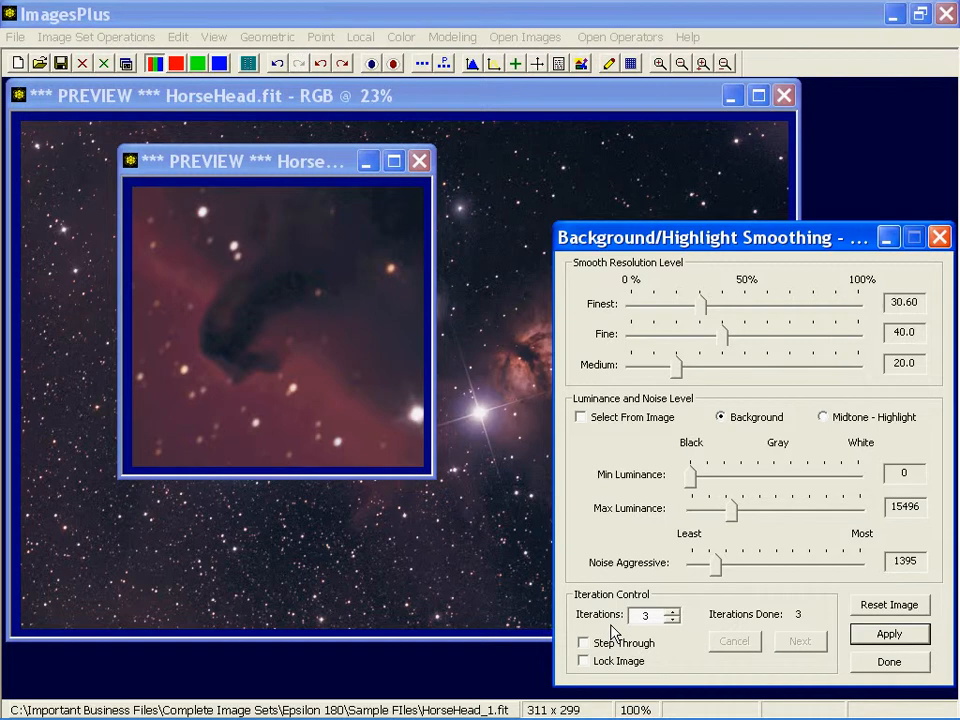
mouse_move(240, 162)
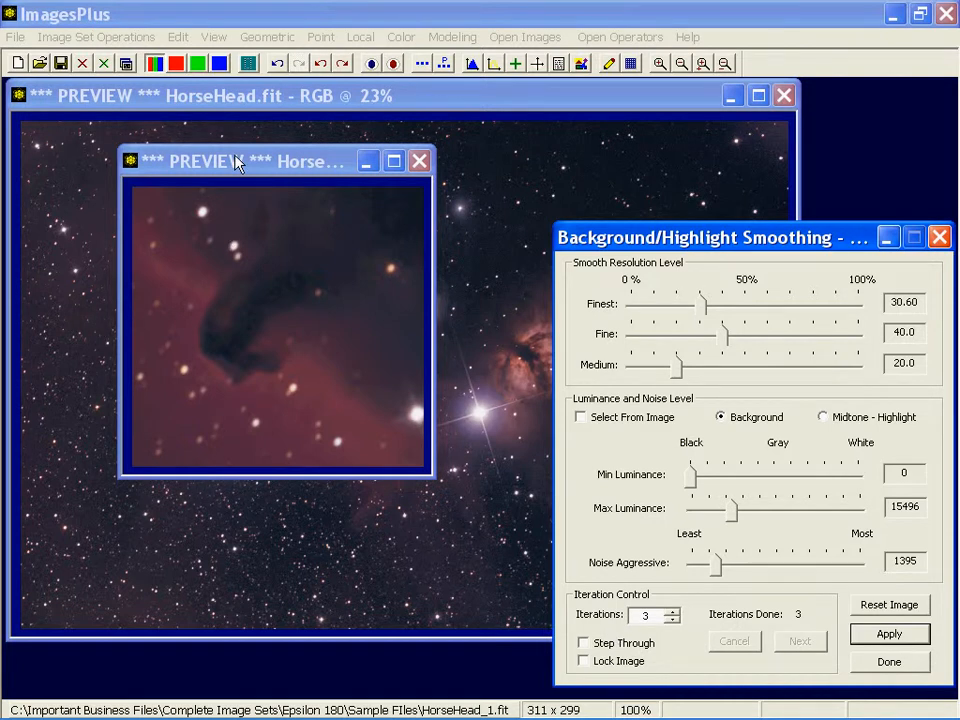
mouse_move(126, 198)
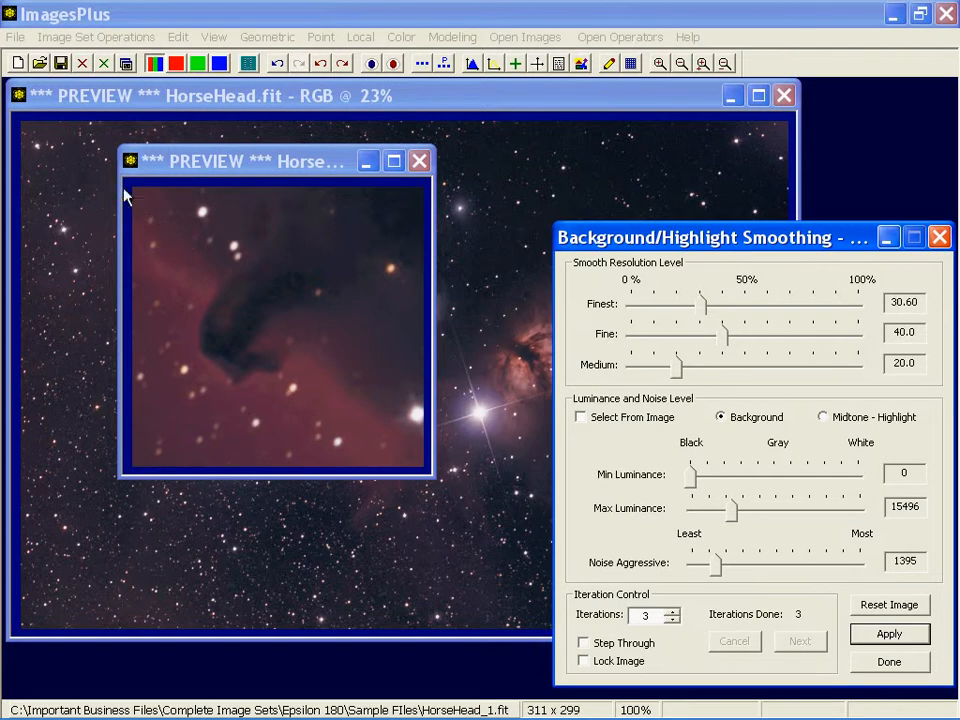
mouse_move(148, 210)
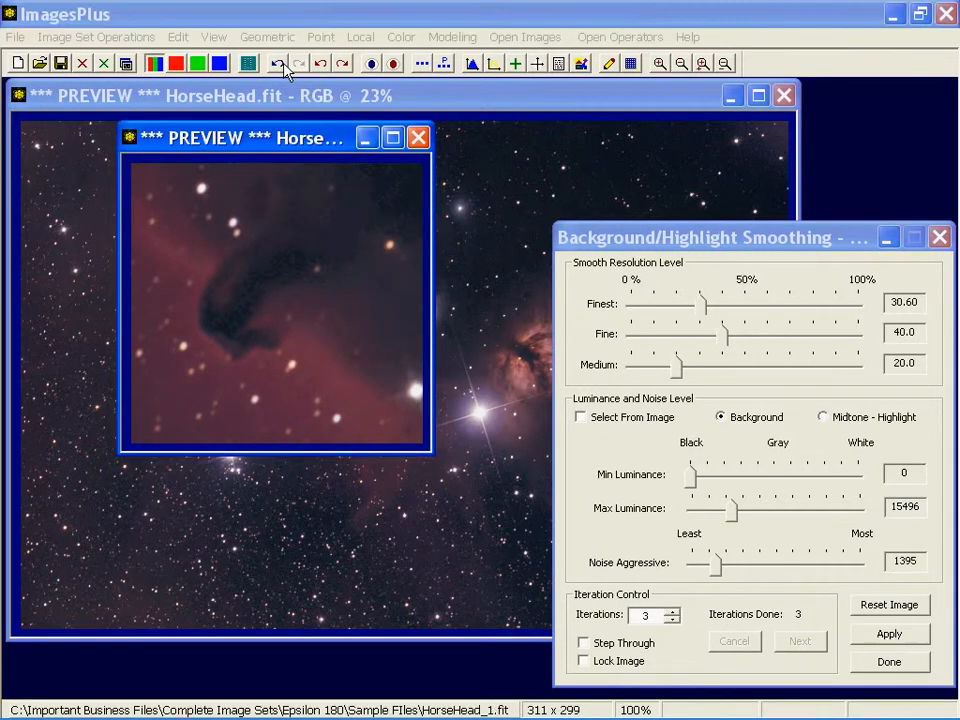
mouse_move(240, 244)
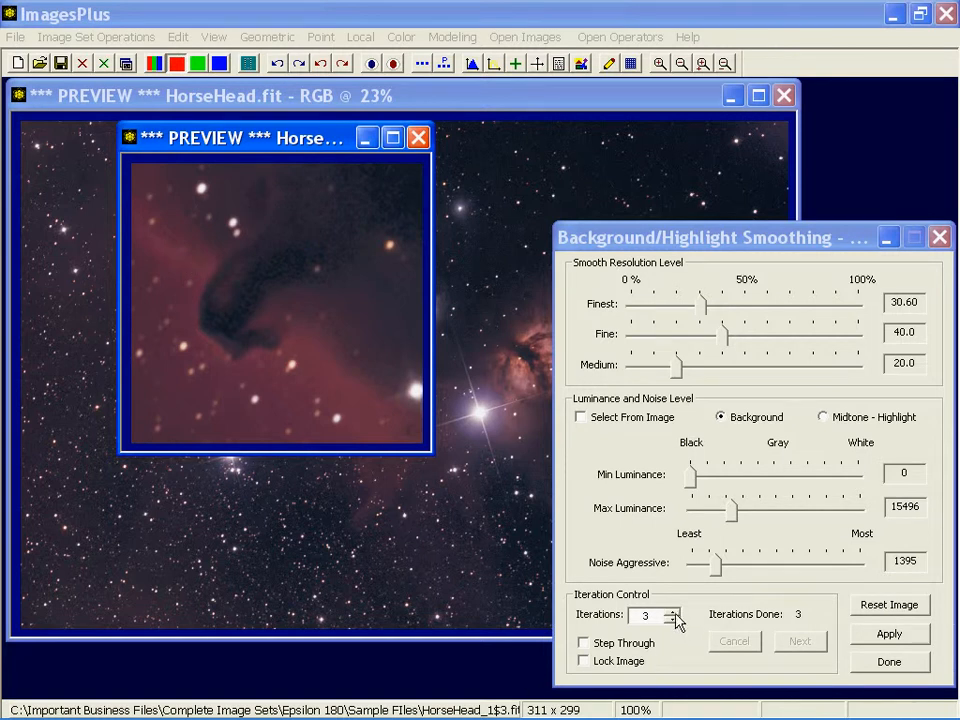
Lower the iteration count to 2 and rerun background smoothing on the preview
left_click(672, 620)
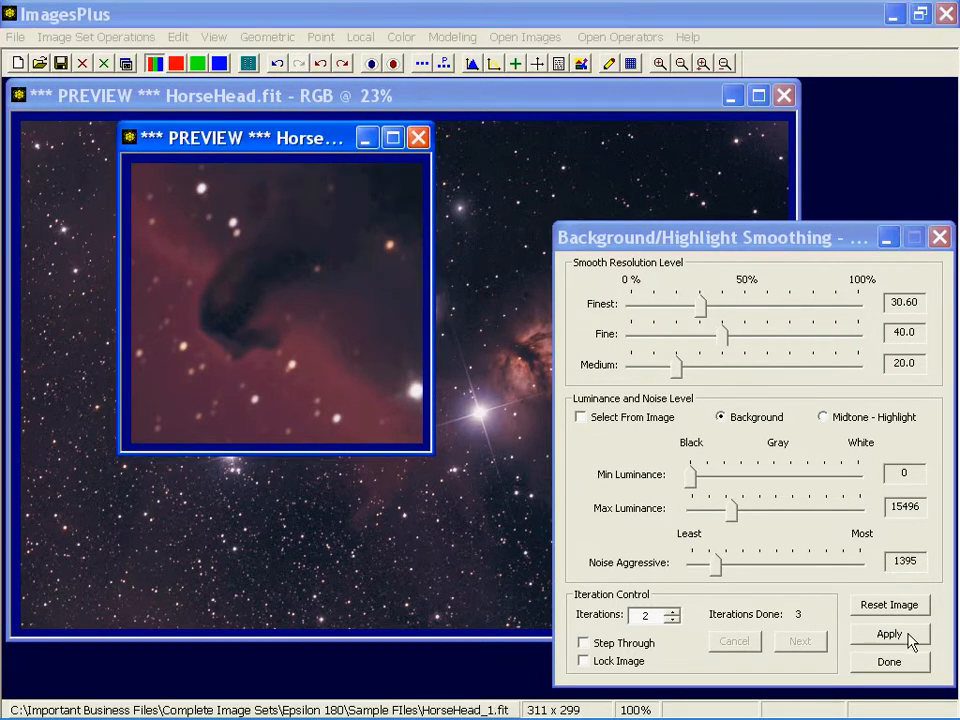
left_click(888, 632)
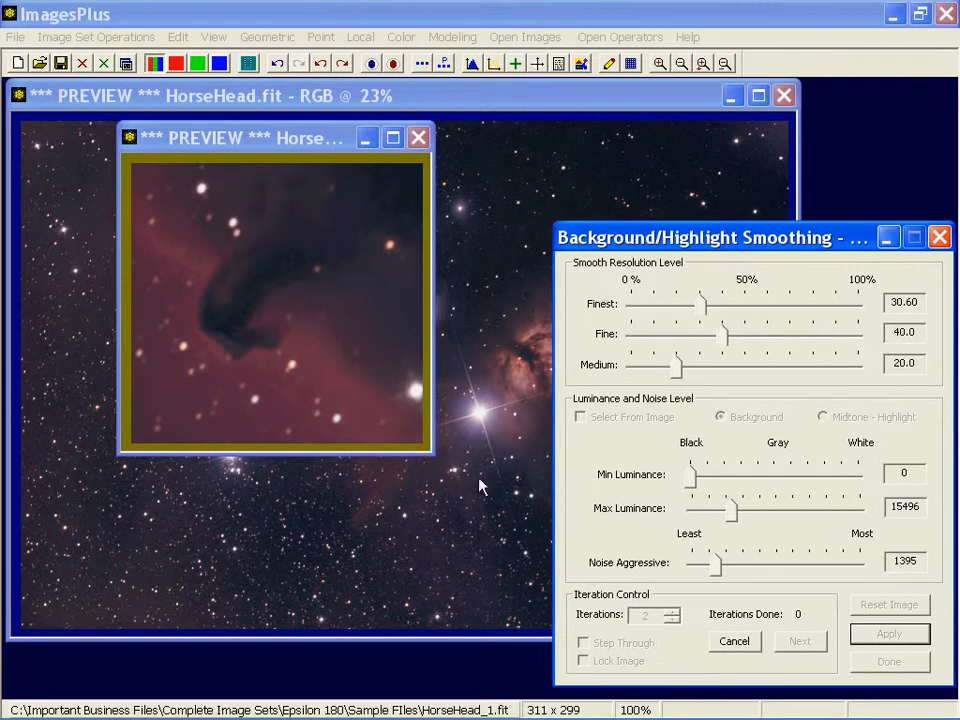
left_click(888, 632)
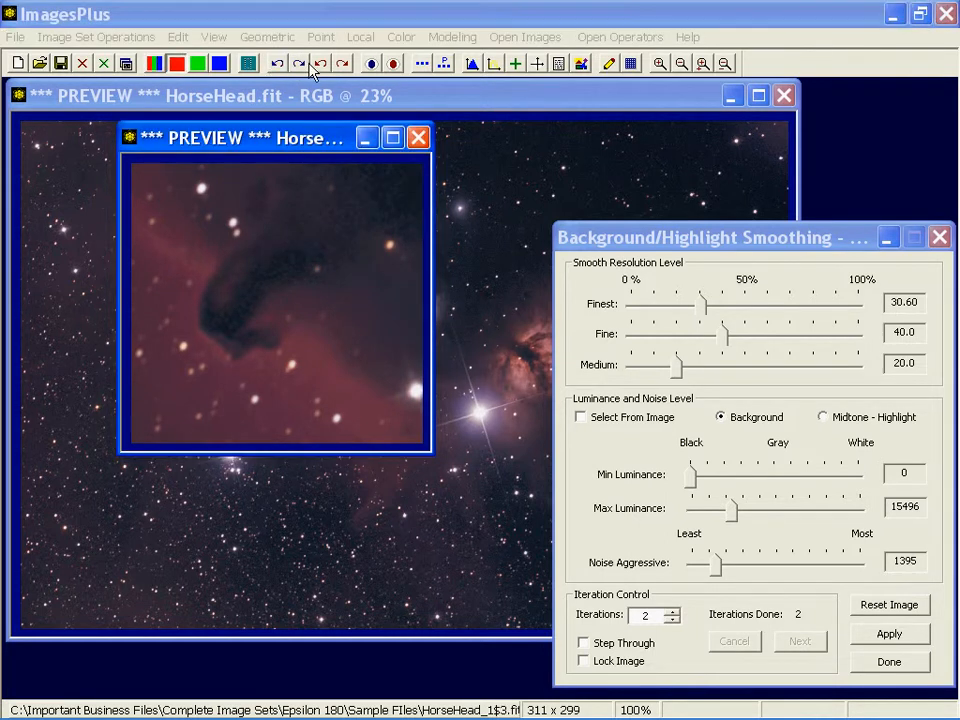
mouse_move(200, 220)
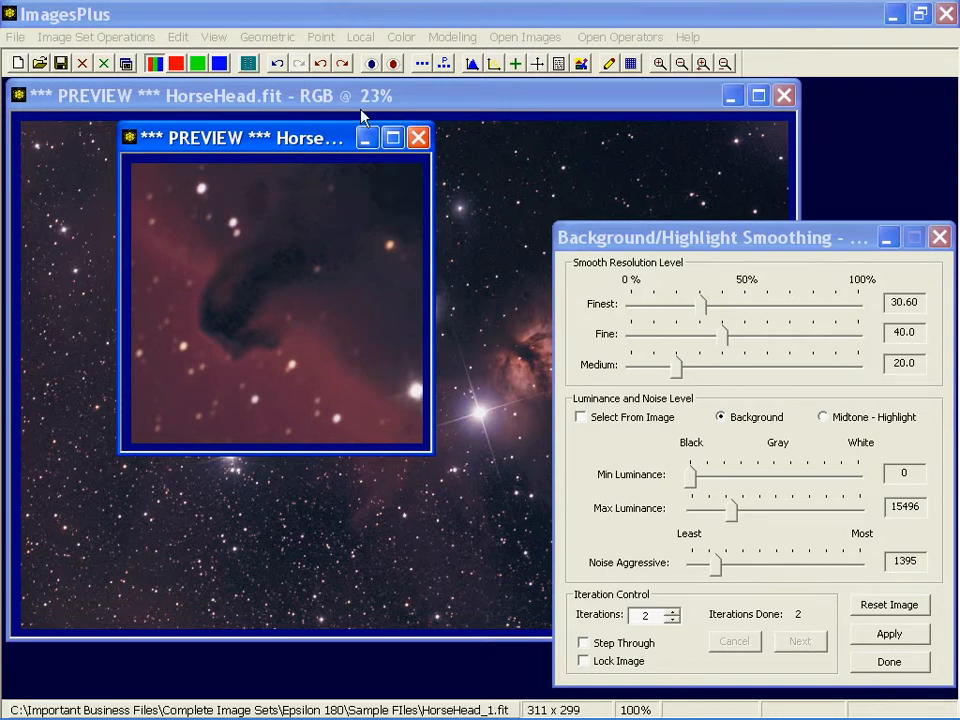
mouse_move(220, 280)
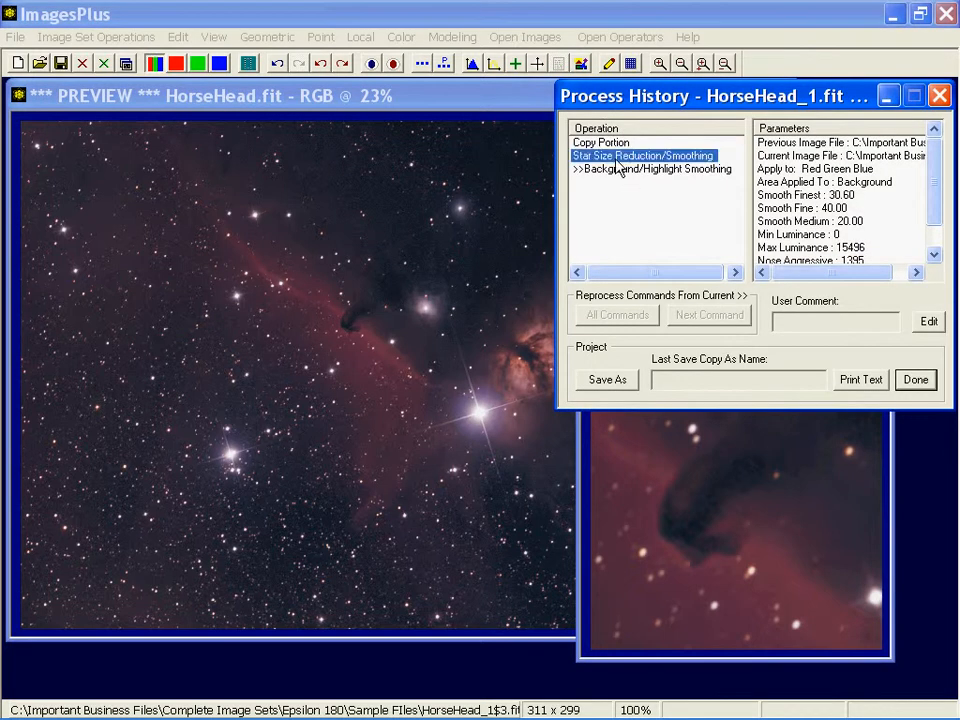
Copy the Star Size Reduction/Smoothing steps into the full HorseHead$5.fit history and close the preview
left_click(654, 168)
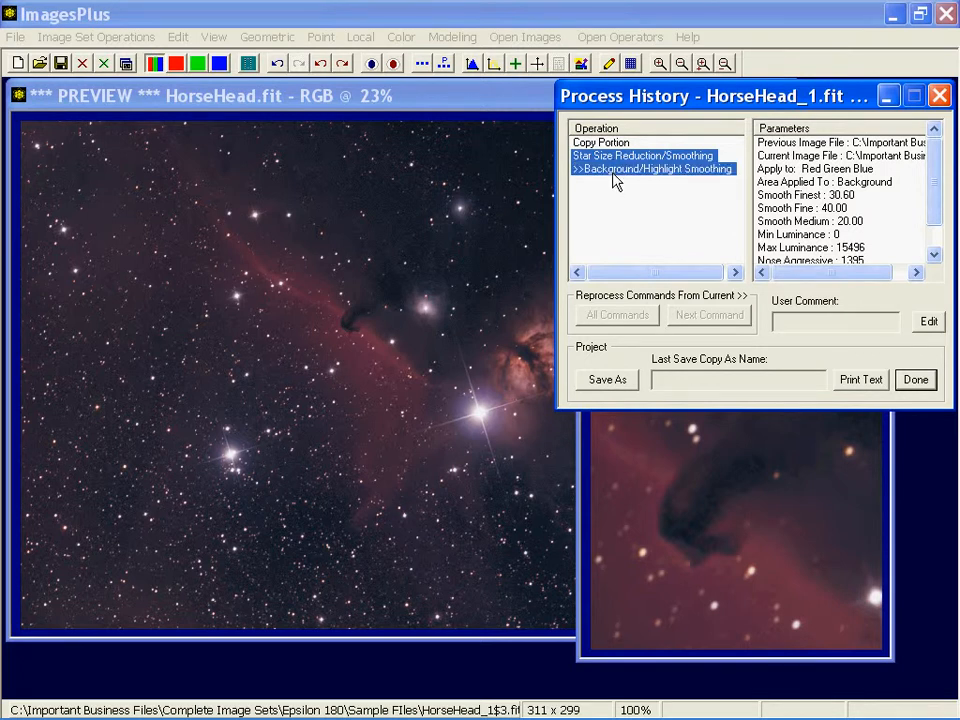
right_click(640, 168)
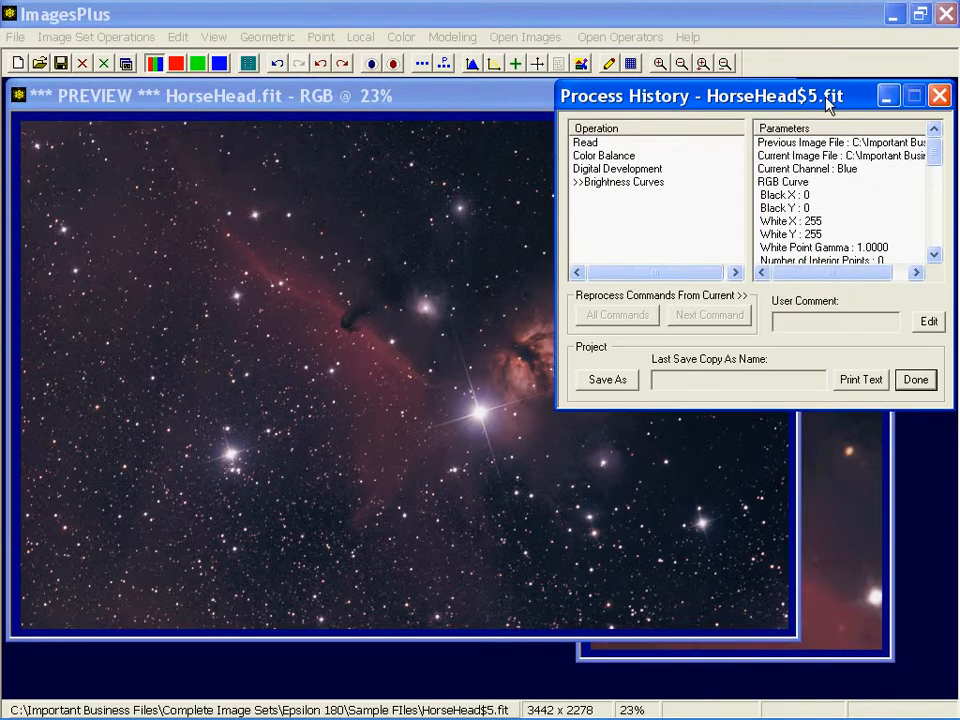
right_click(620, 182)
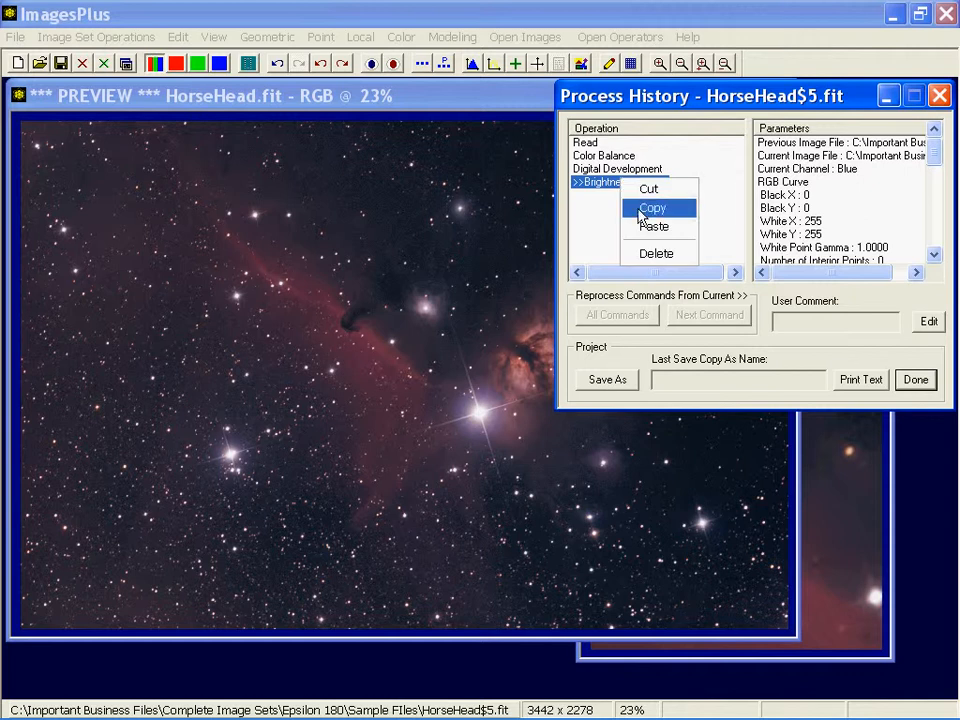
left_click(652, 206)
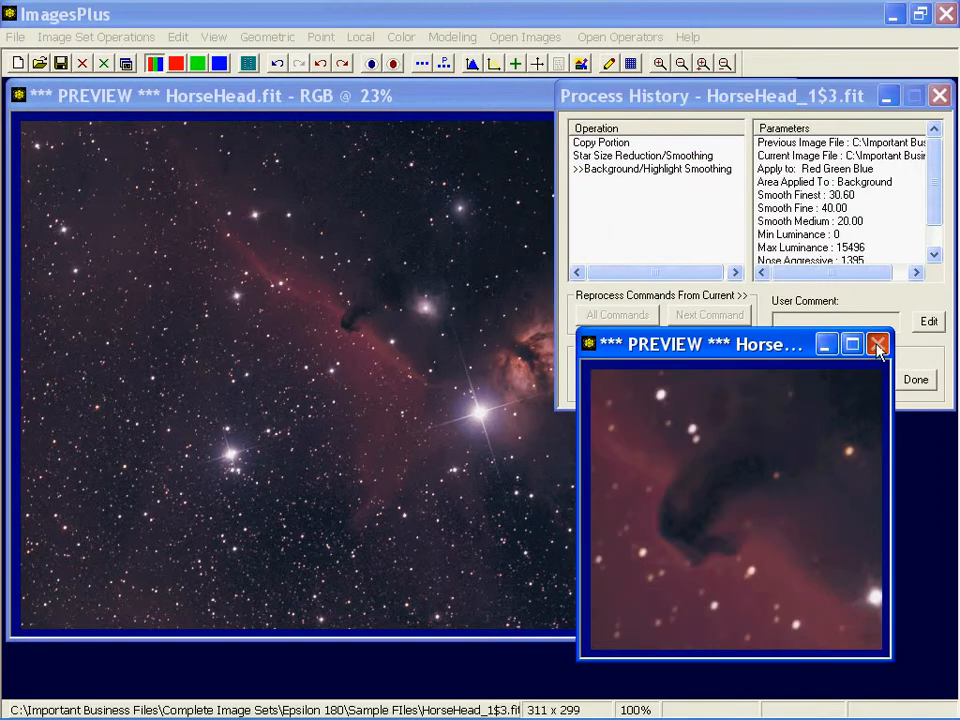
left_click(876, 344)
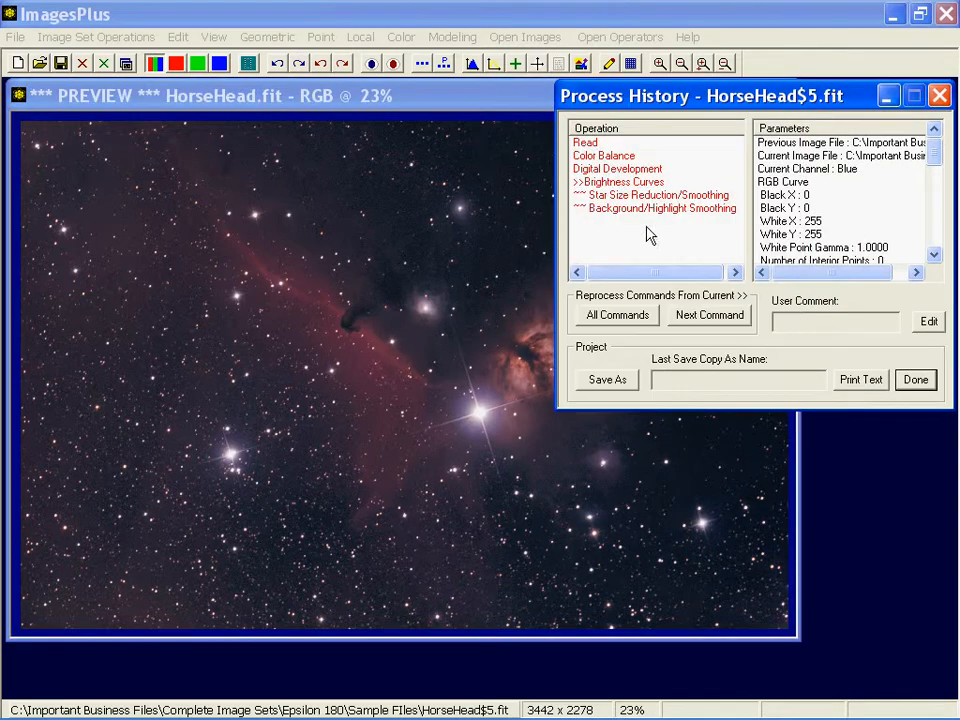
mouse_move(630, 220)
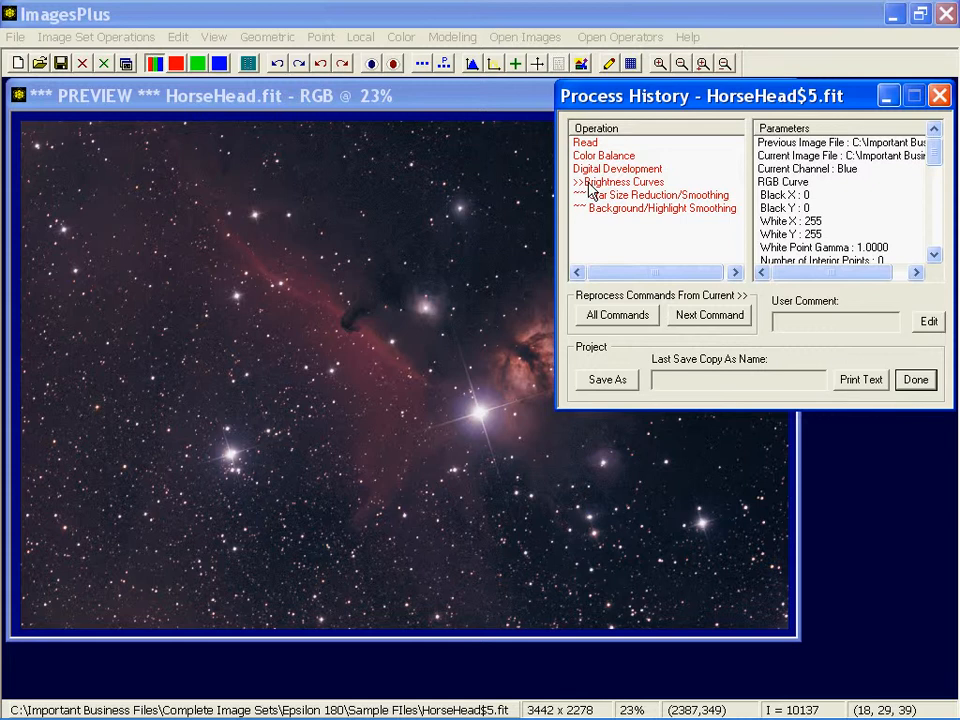
mouse_move(570, 180)
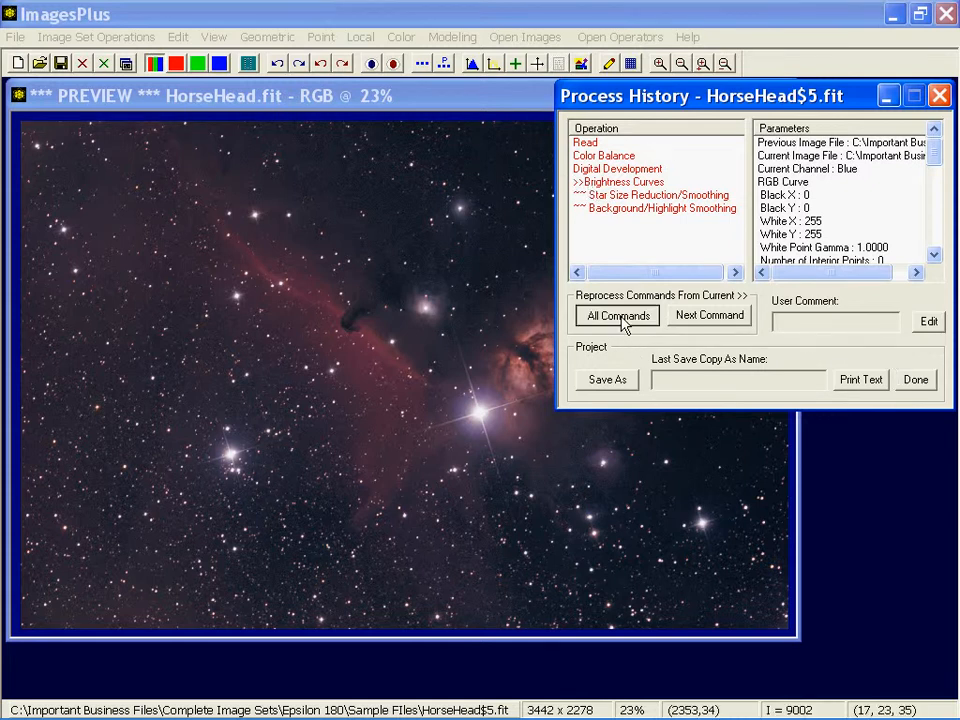
Rerun all commands in the full image's process history
left_click(616, 316)
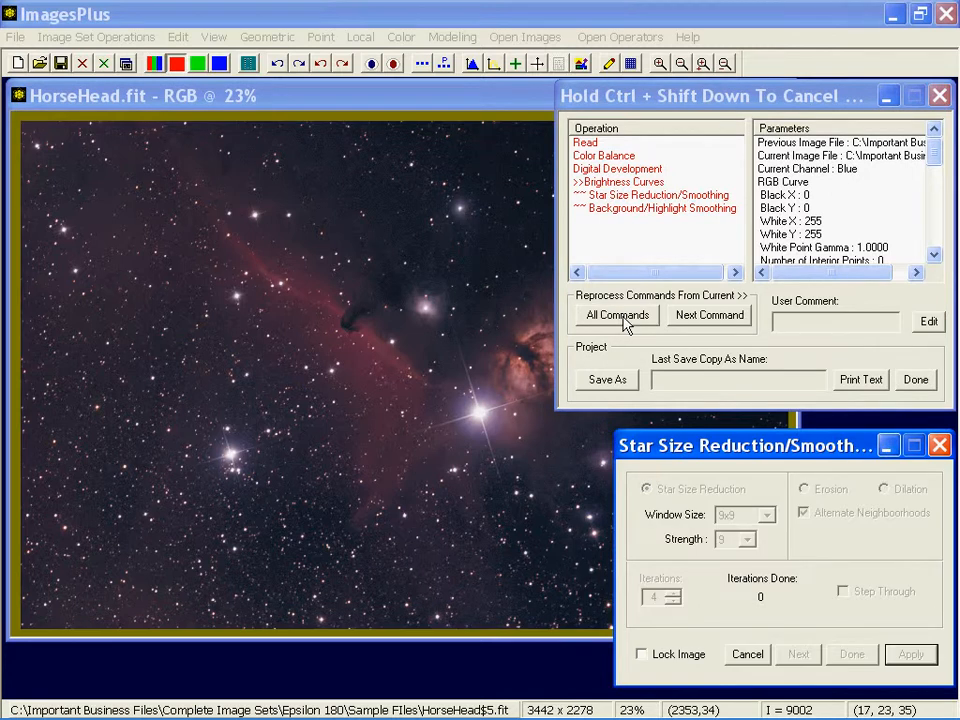